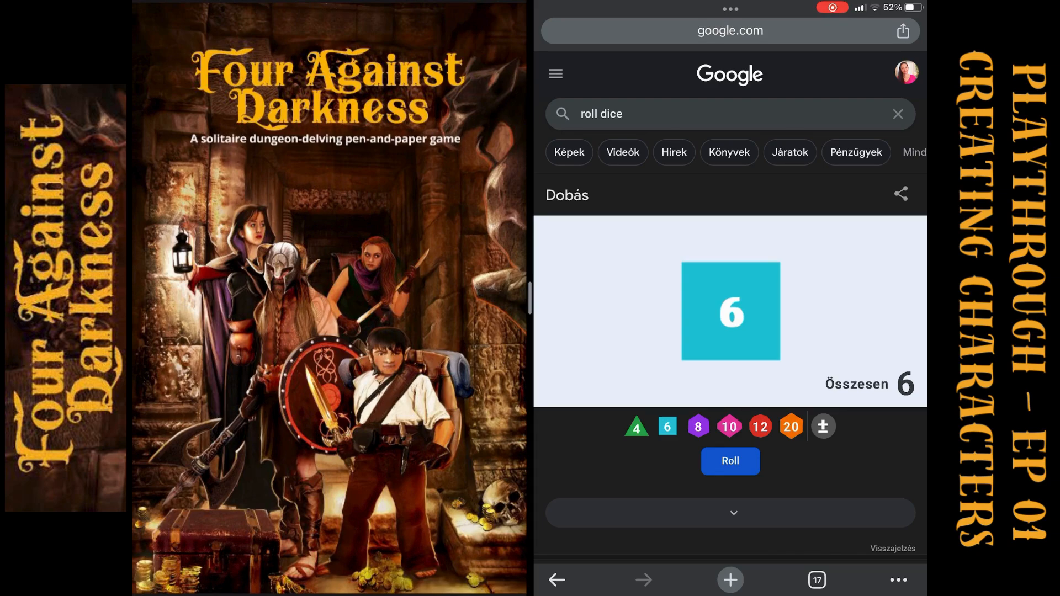
Browse the template, looking over the blank character sheet and numbered dungeon room tiles
{"action": "scroll", "scroll_direction": "down", "scroll_amount": 3}
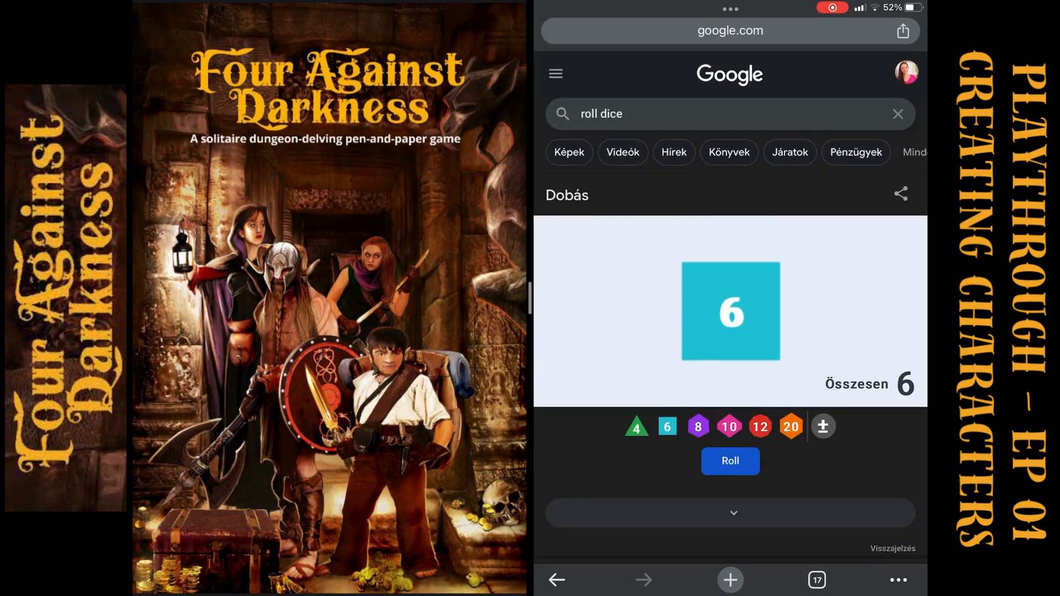
{"action": "left_click", "coordinate": [730, 461]}
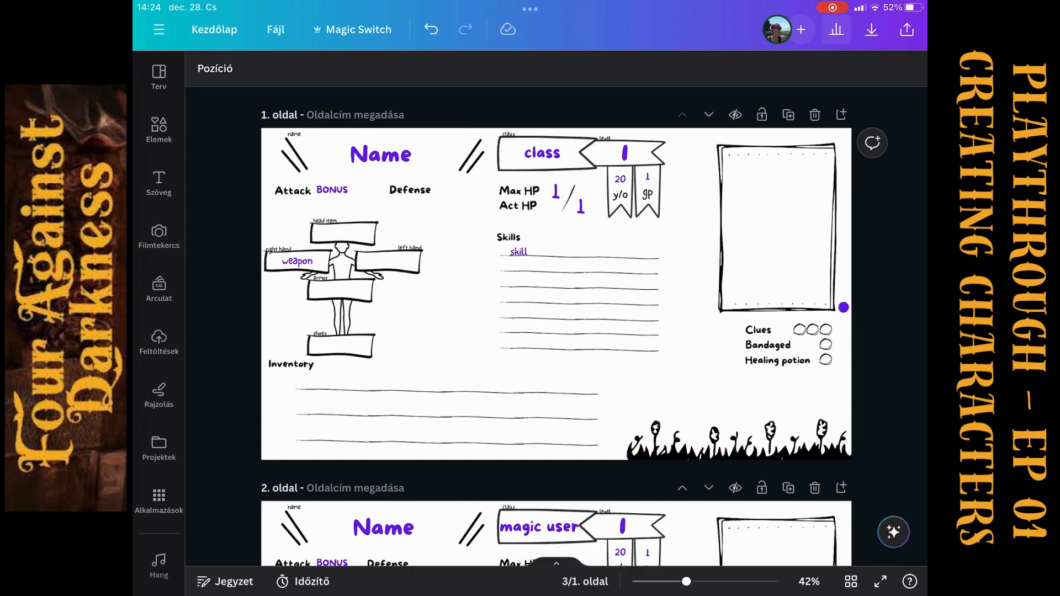
{"action": "left_click", "coordinate": [379, 154]}
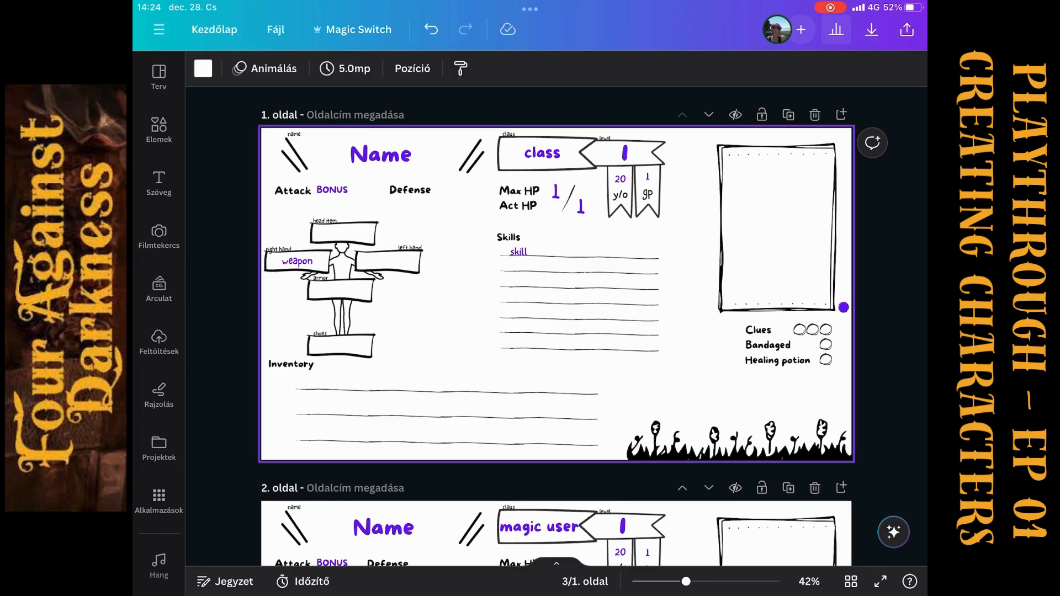
{"action": "scroll", "scroll_direction": "down", "scroll_amount": 3}
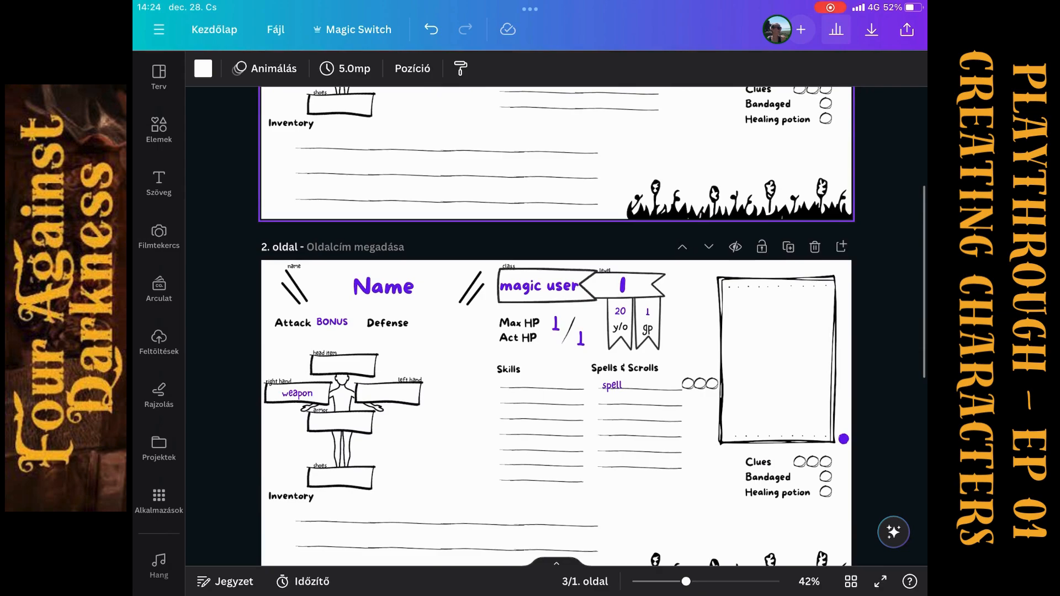
{"action": "left_click", "coordinate": [625, 368]}
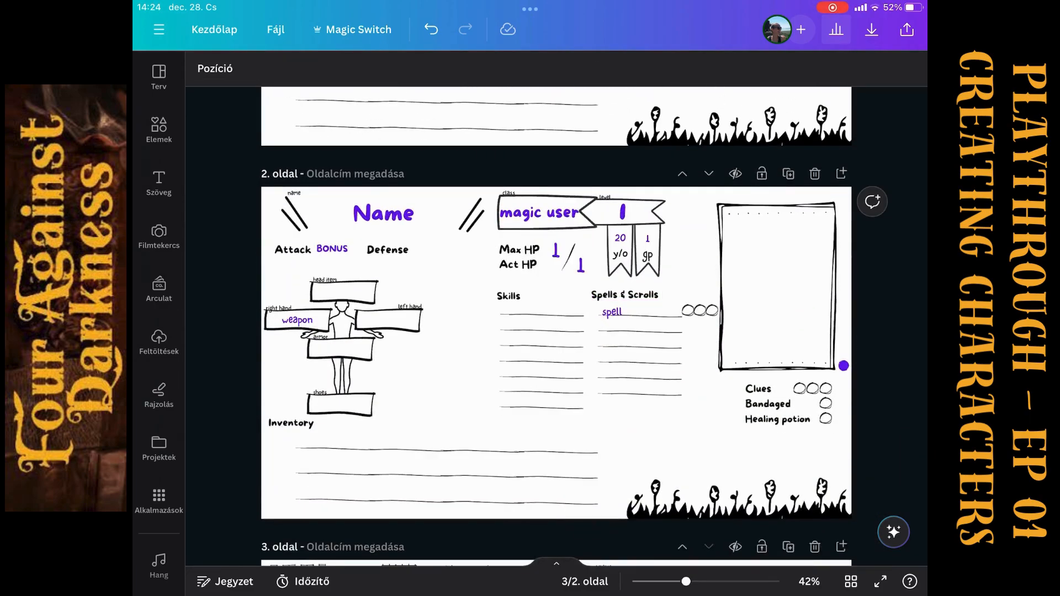
{"action": "scroll", "scroll_direction": "down", "scroll_amount": 3}
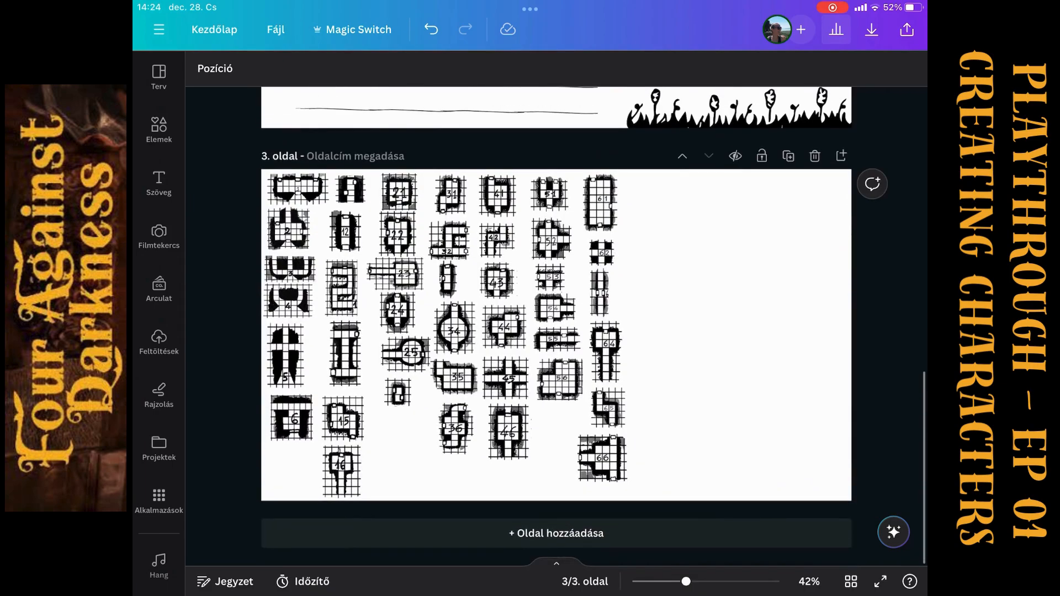
{"action": "left_click", "coordinate": [443, 243]}
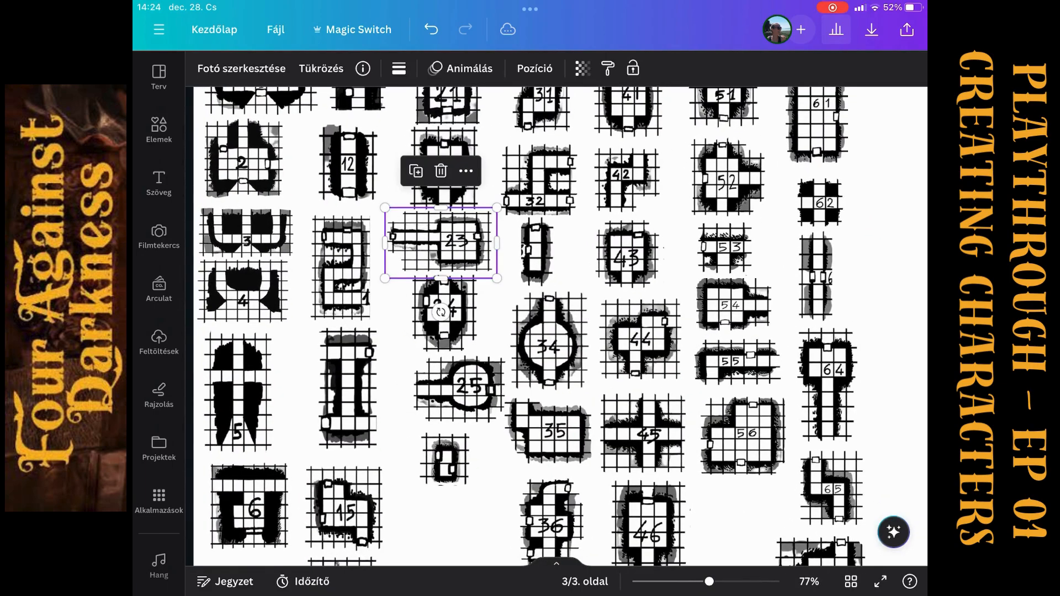
{"action": "left_click", "coordinate": [627, 256]}
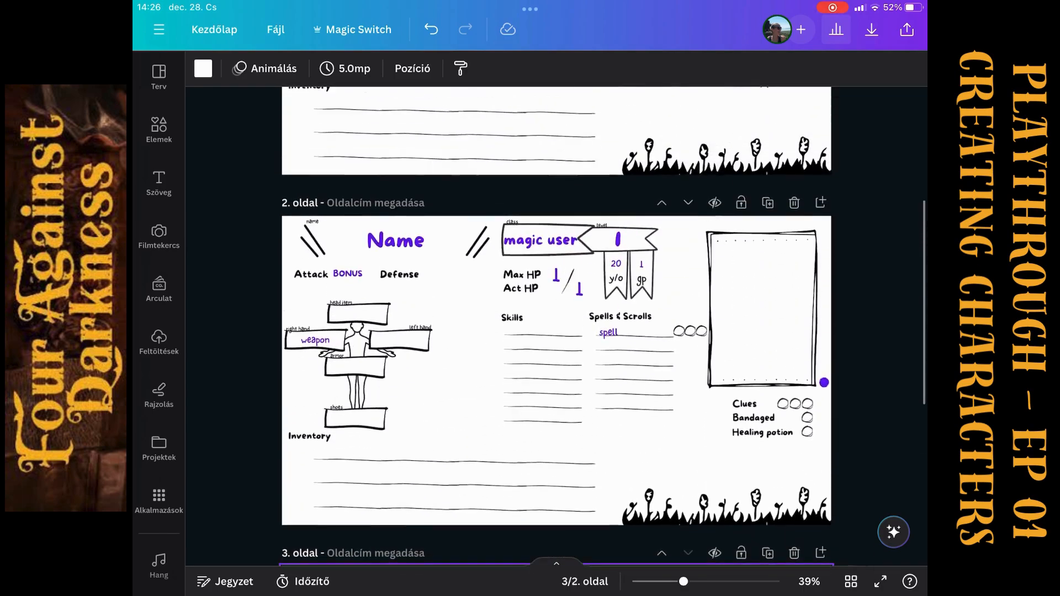
{"action": "scroll", "scroll_direction": "down", "scroll_amount": 3}
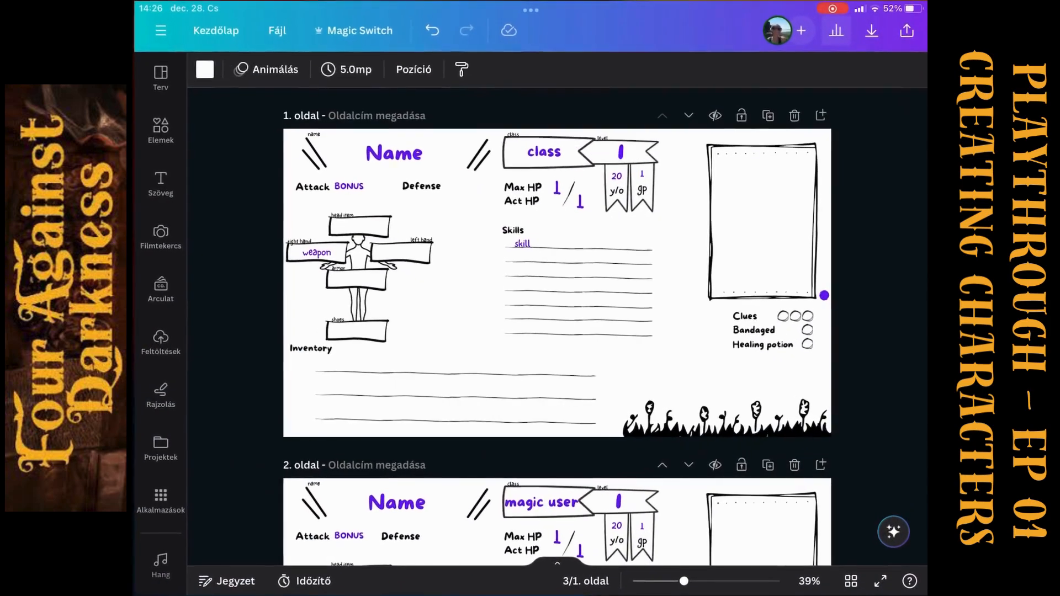
Replace the Name placeholder on page 1 with Bob
{"action": "double_click", "coordinate": [394, 152]}
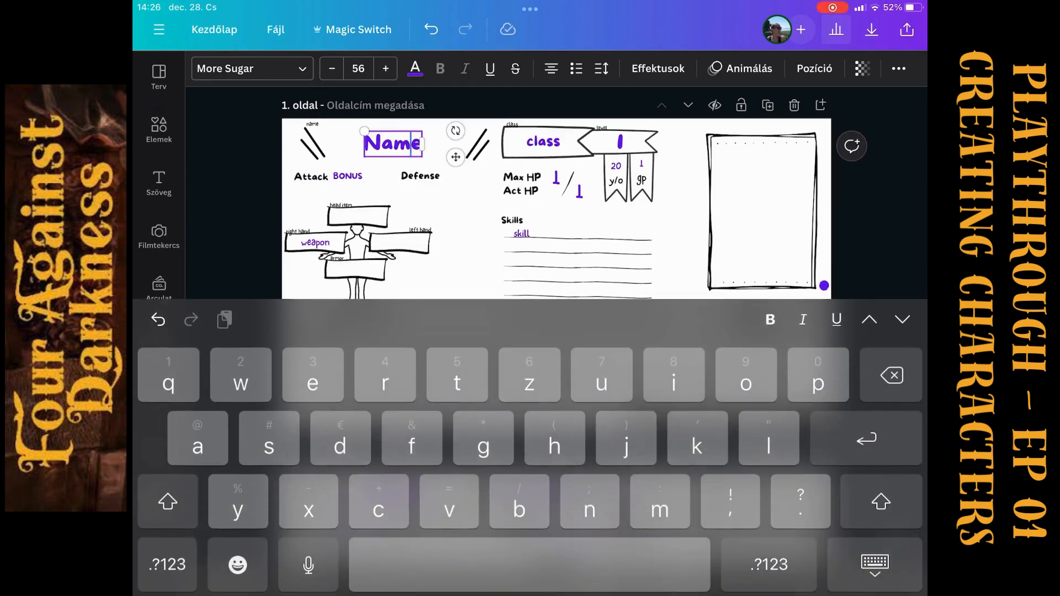
{"action": "double_click", "coordinate": [392, 143]}
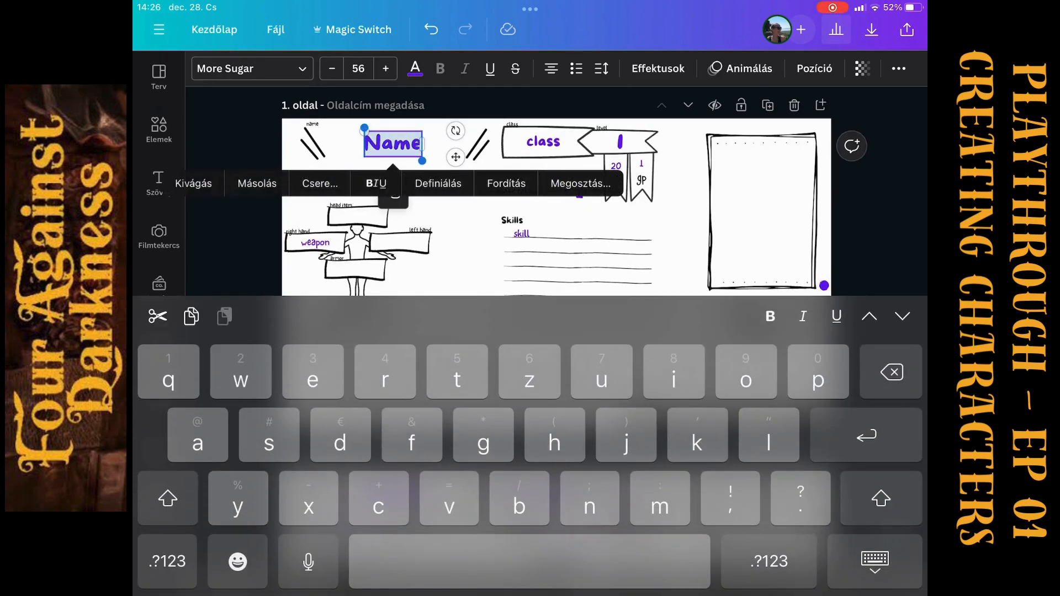
{"action": "left_click", "coordinate": [167, 498]}
{"action": "type", "text": "Bob"}
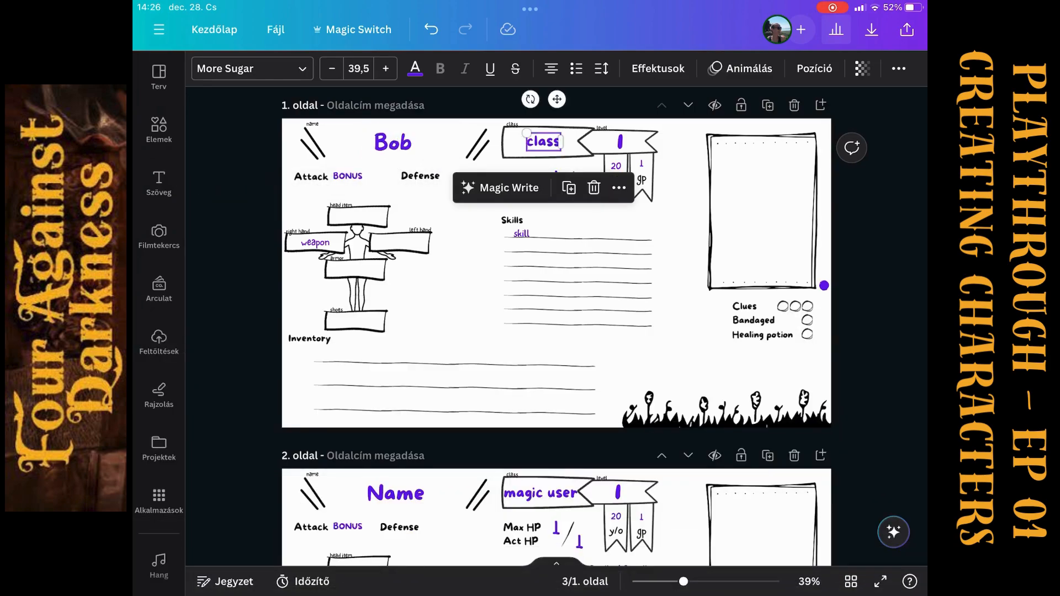
Enter warrior as the class on Bob's sheet
{"action": "left_click", "coordinate": [542, 141]}
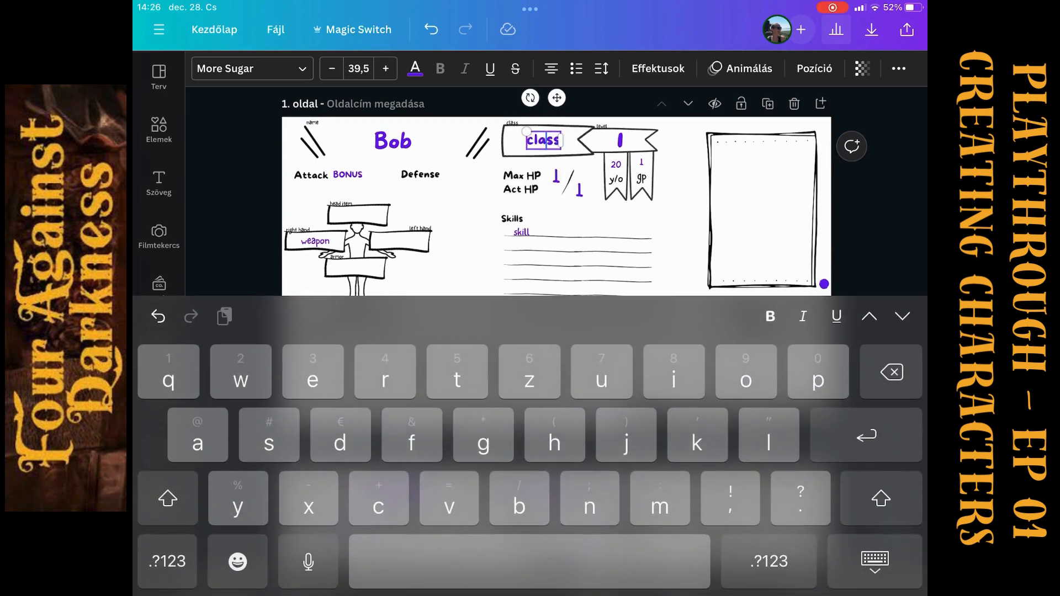
{"action": "type", "text": "warrior"}
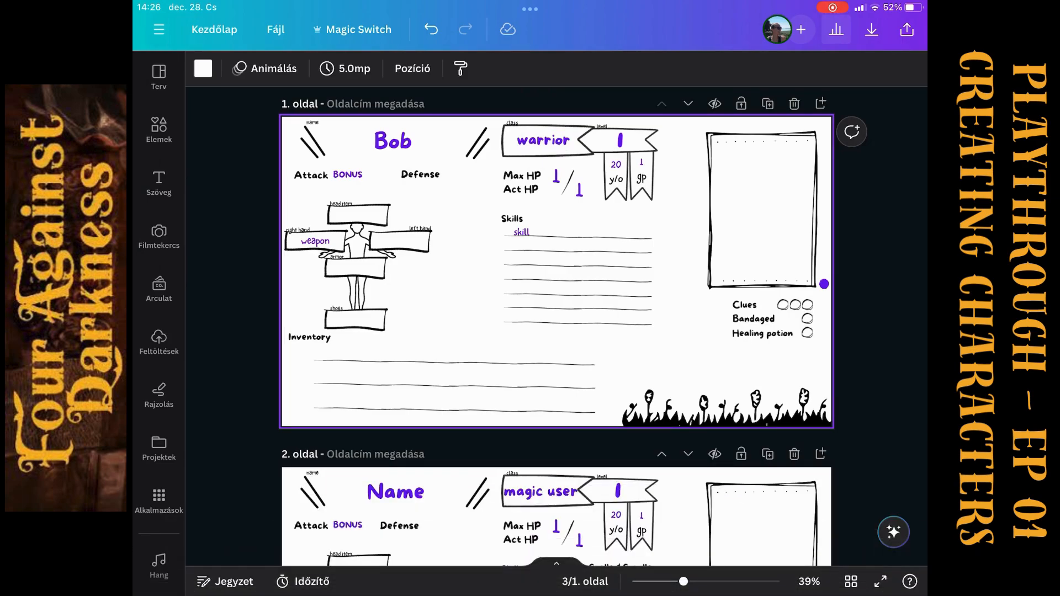
{"action": "left_click", "coordinate": [617, 139]}
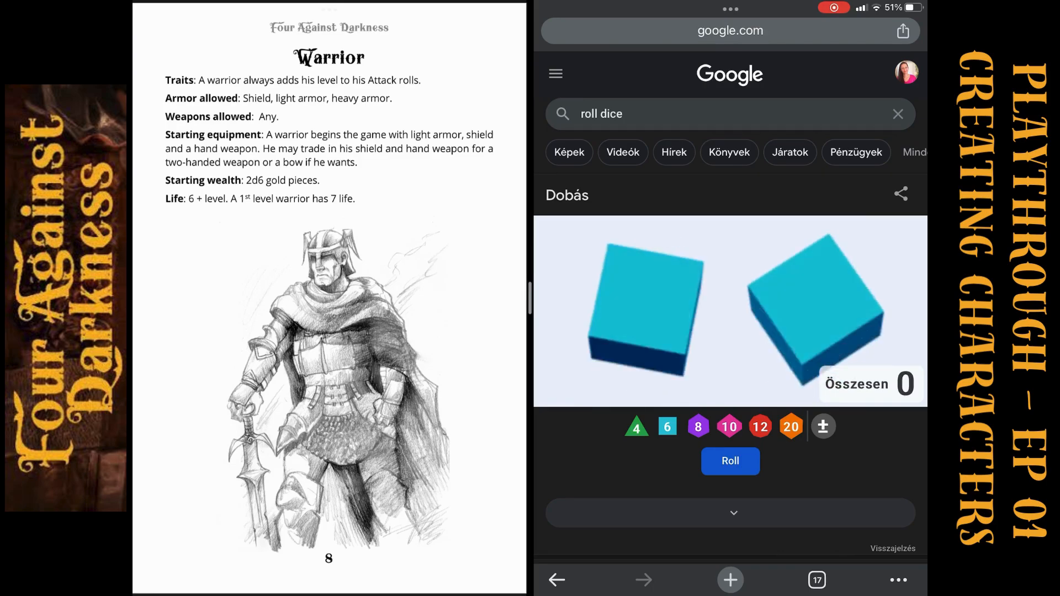
Roll two d6 in Google's dice roller for Bob's starting gold
{"action": "left_click", "coordinate": [729, 461]}
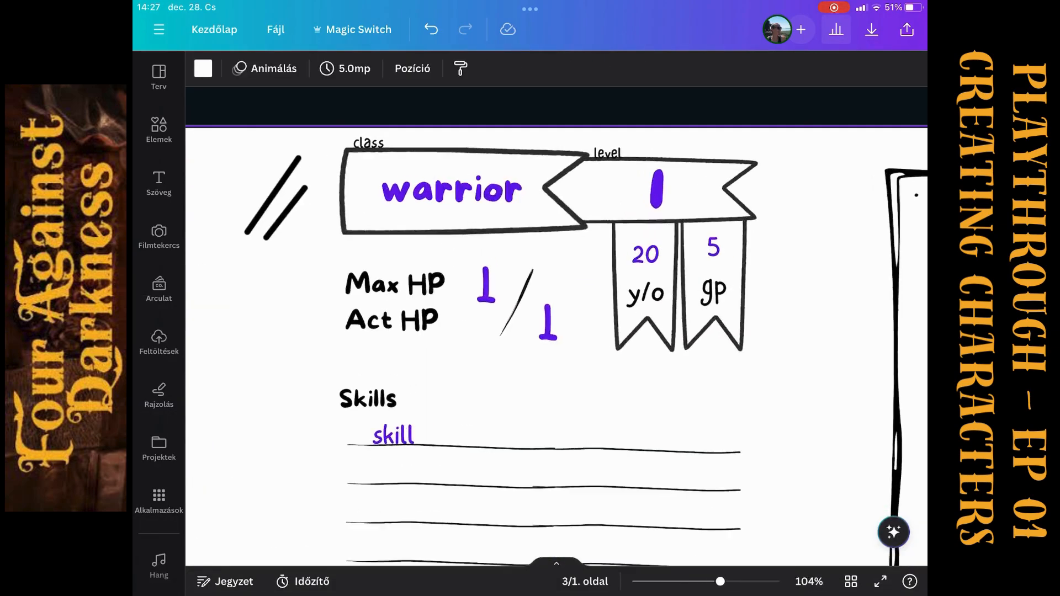
Enter 7 for Bob's maximum and current HP, then clear the skill placeholder
{"action": "left_click", "coordinate": [394, 284]}
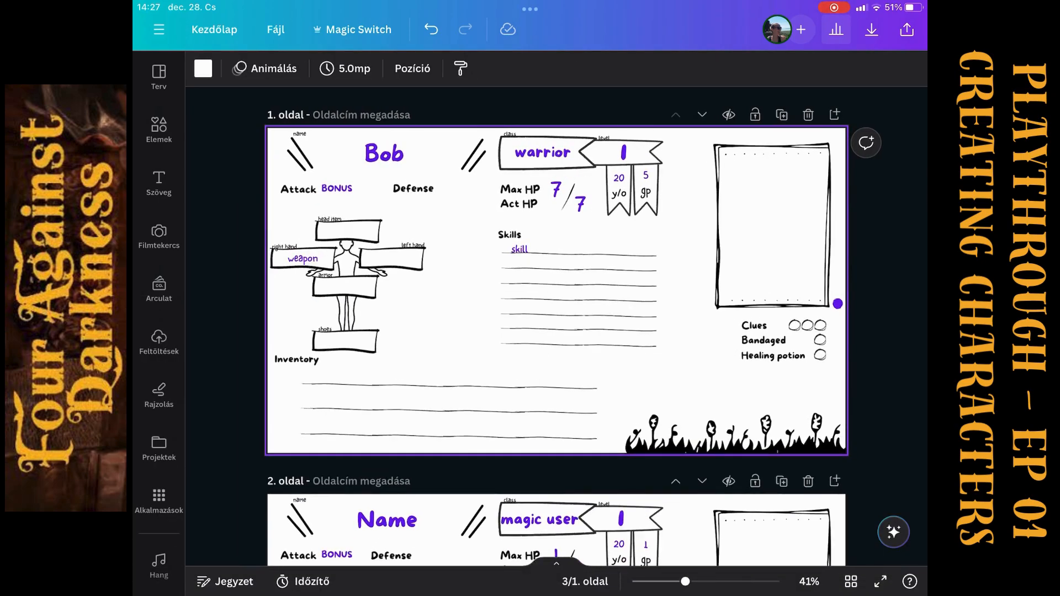
{"action": "left_click", "coordinate": [518, 249]}
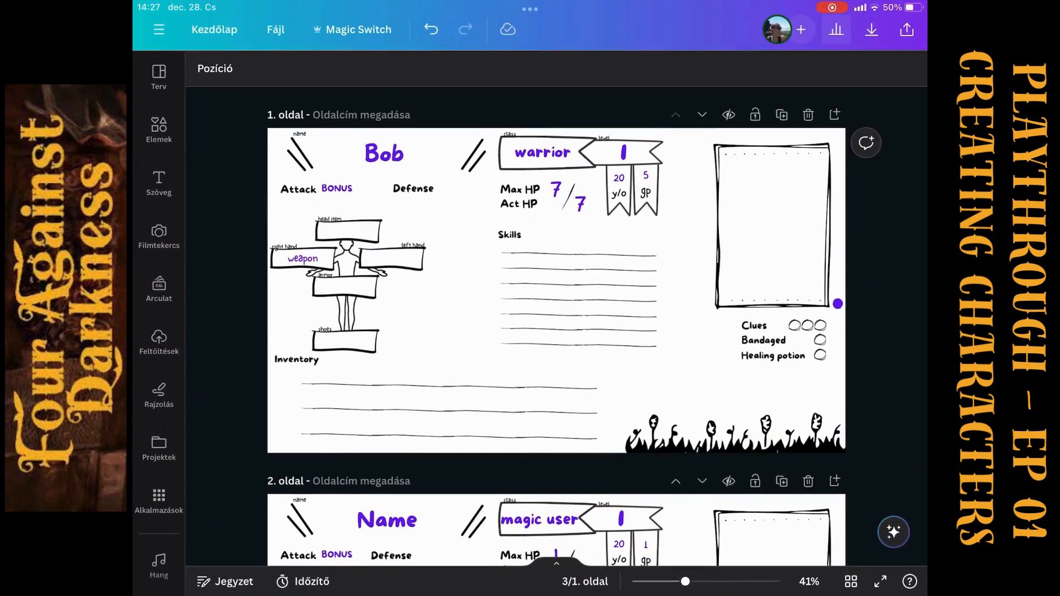
Fill the hand and armor slots with sword, shield +1, leather +1, and BONUS with +1
{"action": "left_click", "coordinate": [302, 258]}
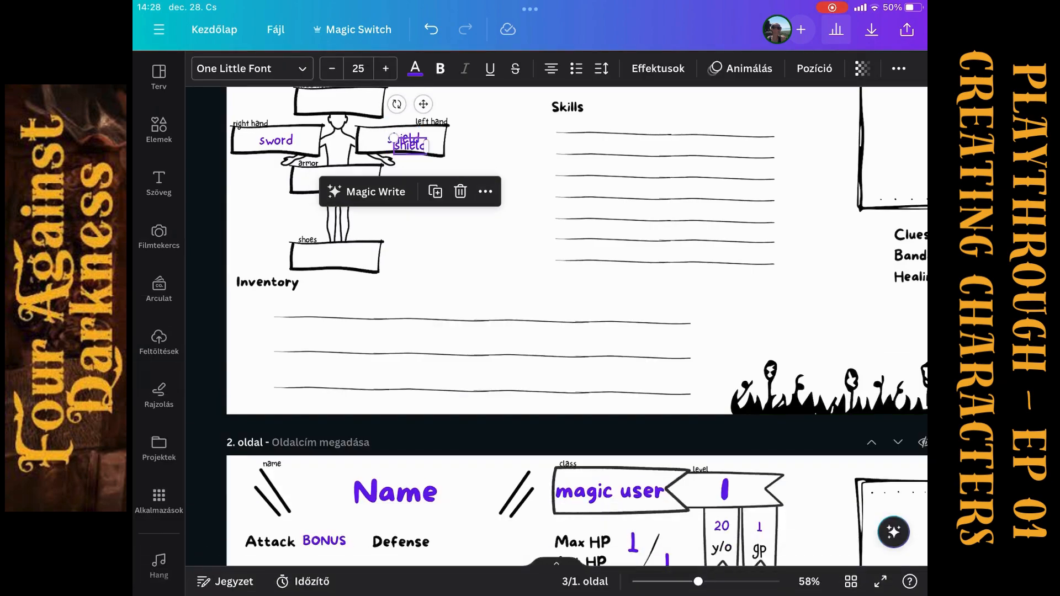
{"action": "left_click_drag", "start_coordinate": [406, 145], "coordinate": [338, 181]}
{"action": "type", "text": "leather"}
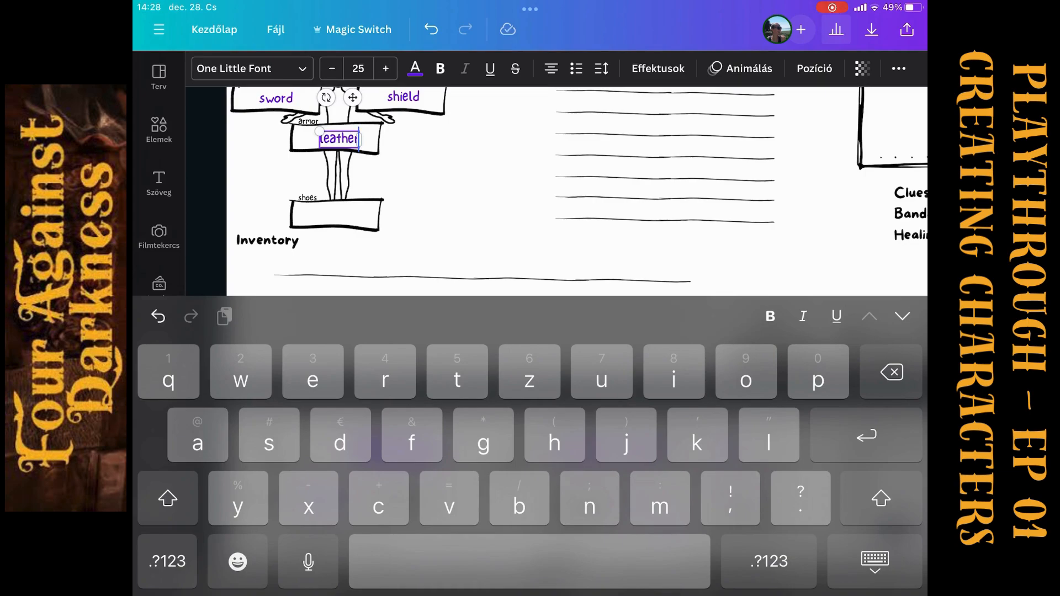
{"action": "left_click", "coordinate": [166, 561]}
{"action": "type", "text": " +1"}
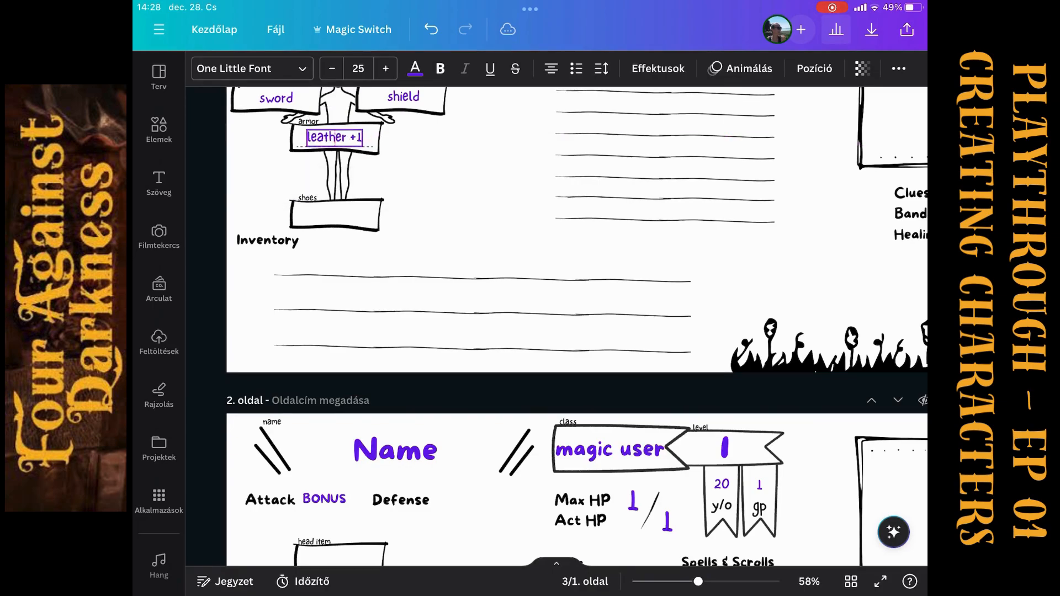
{"action": "scroll", "scroll_direction": "down", "scroll_amount": 3}
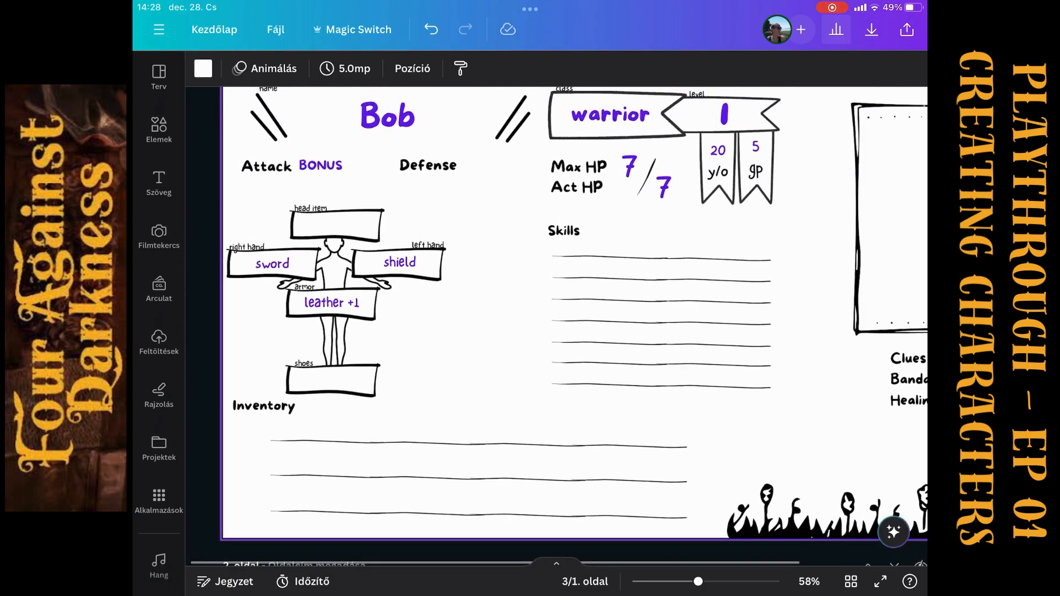
{"action": "left_click", "coordinate": [400, 263]}
{"action": "type", "text": " +1"}
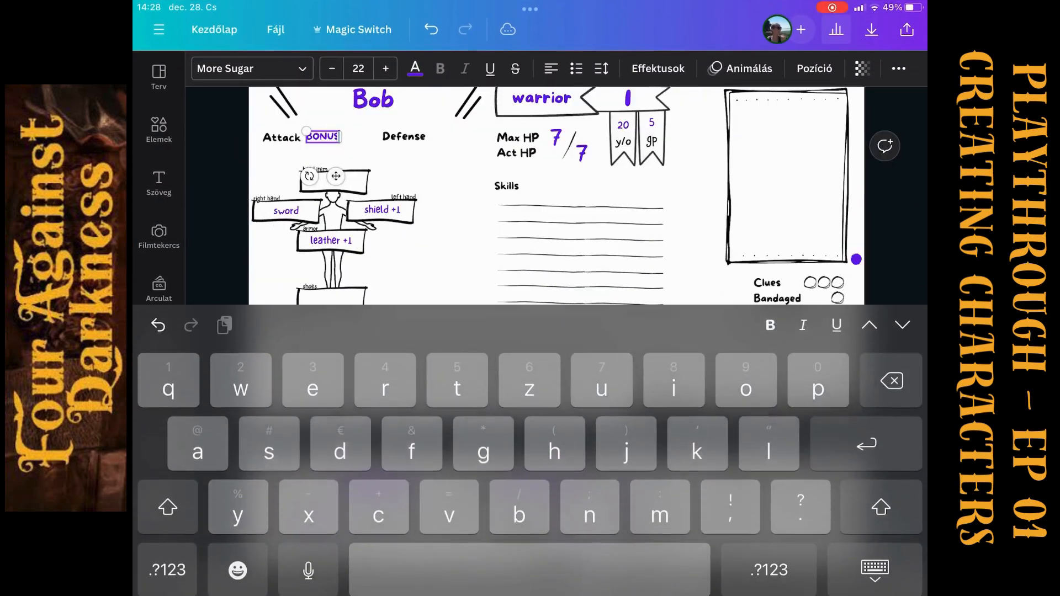
{"action": "double_click", "coordinate": [322, 136]}
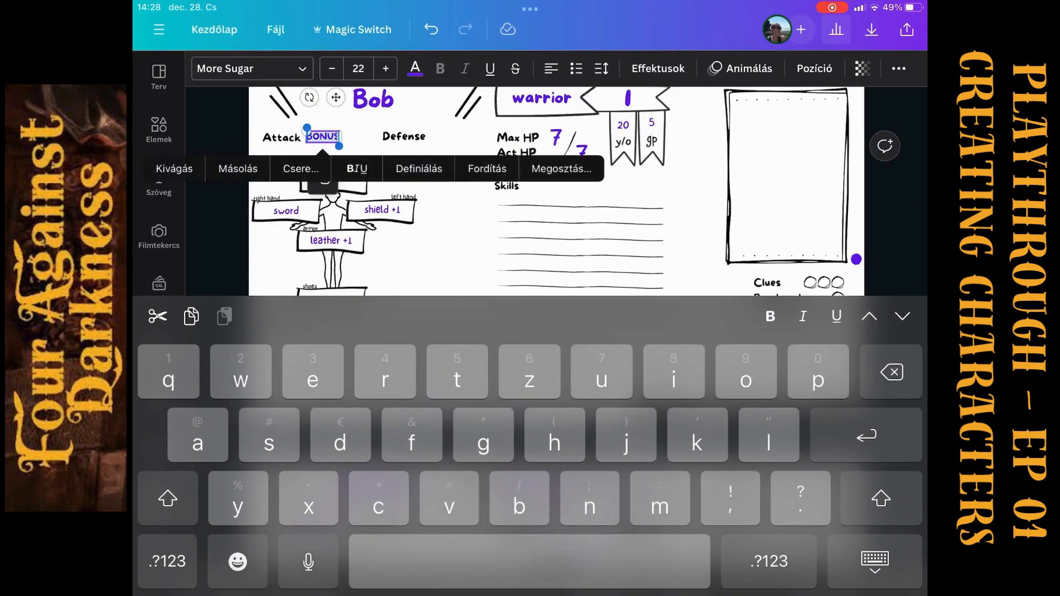
{"action": "left_click", "coordinate": [166, 561]}
{"action": "type", "text": "+1"}
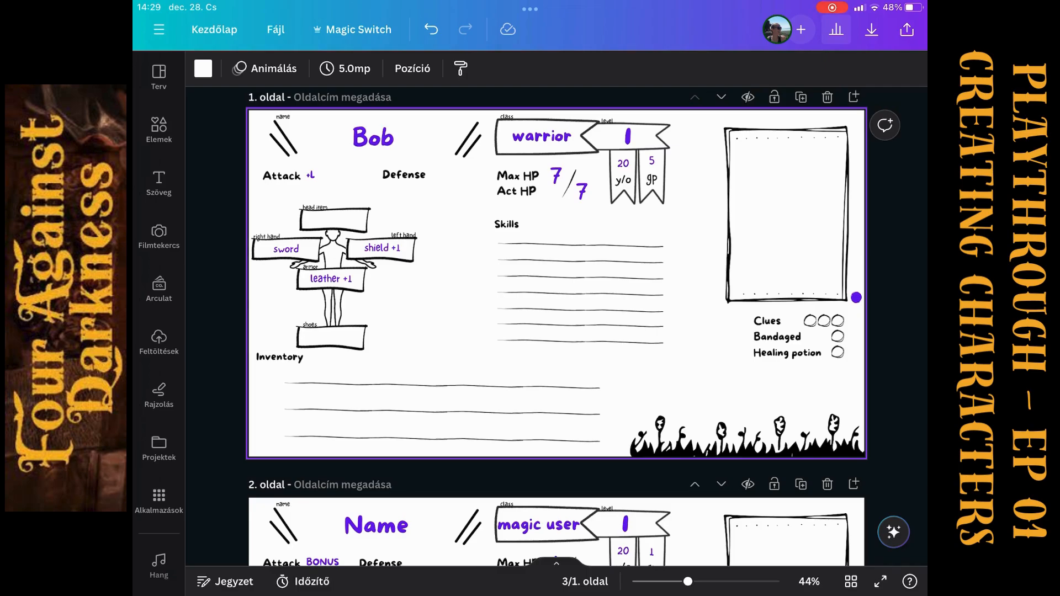
Type Paul into the name field on page 2
{"action": "double_click", "coordinate": [541, 135]}
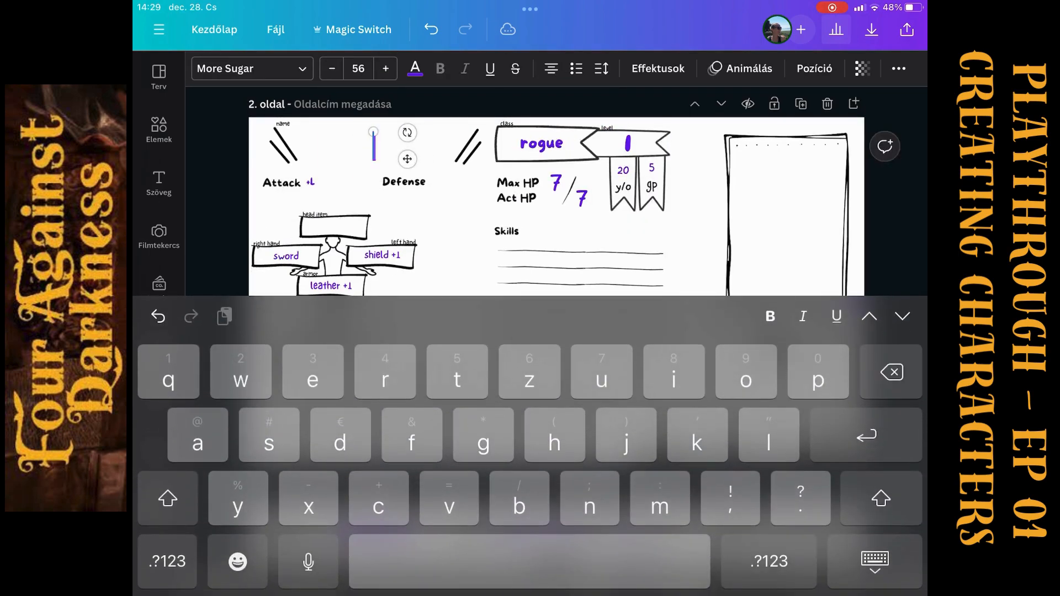
{"action": "type", "text": "Paul"}
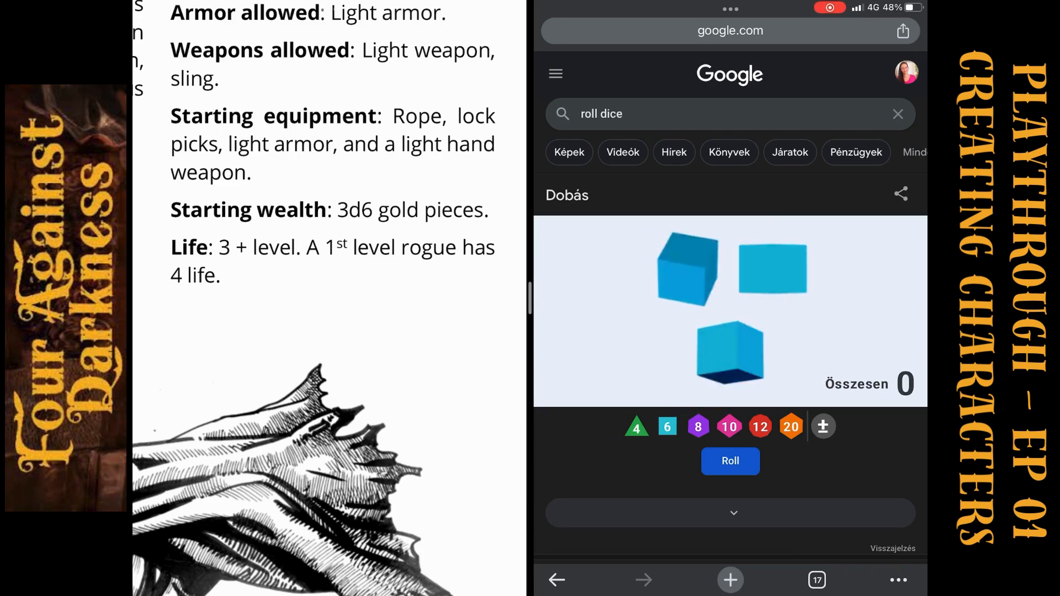
Roll three d6 in Google's dice roller for the rogue's gold
{"action": "left_click", "coordinate": [729, 461]}
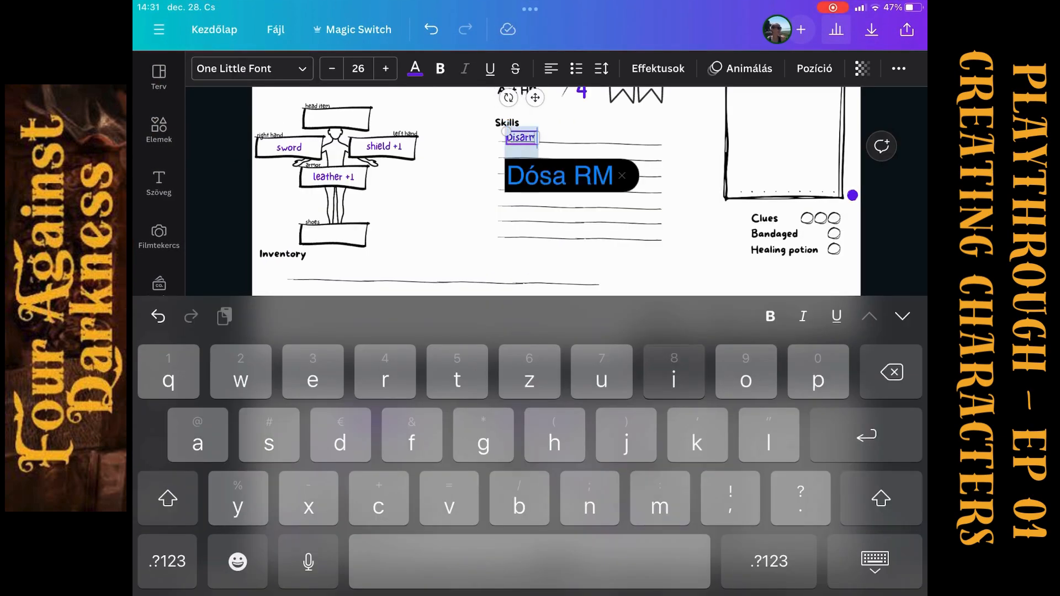
Finish the Disarming traps skill and add the 'when outnumbered' attack note on Paul's sheet
{"action": "type", "text": "ing traps"}
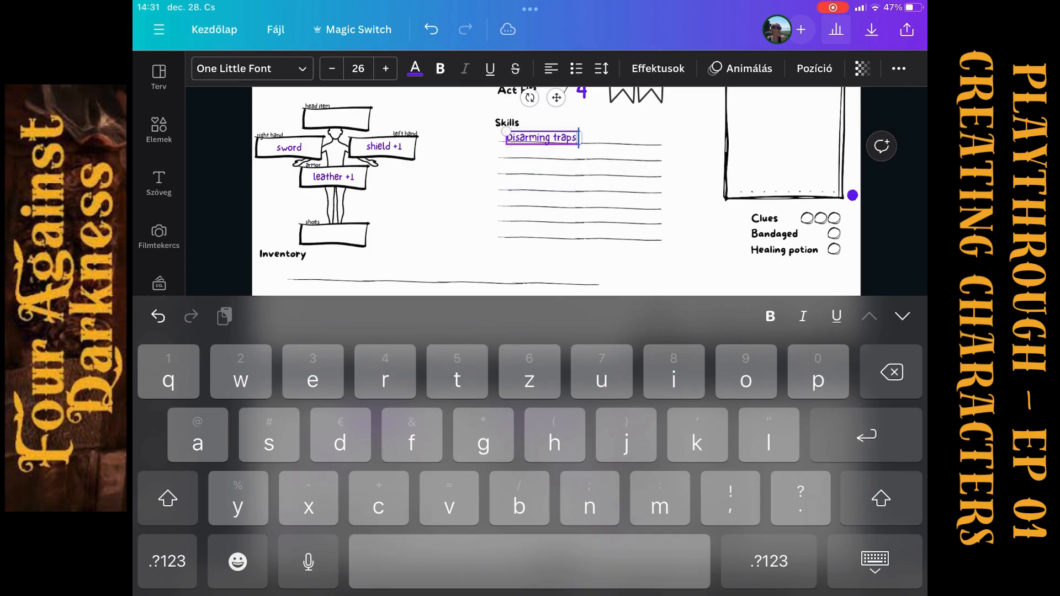
{"action": "key", "text": "shift"}
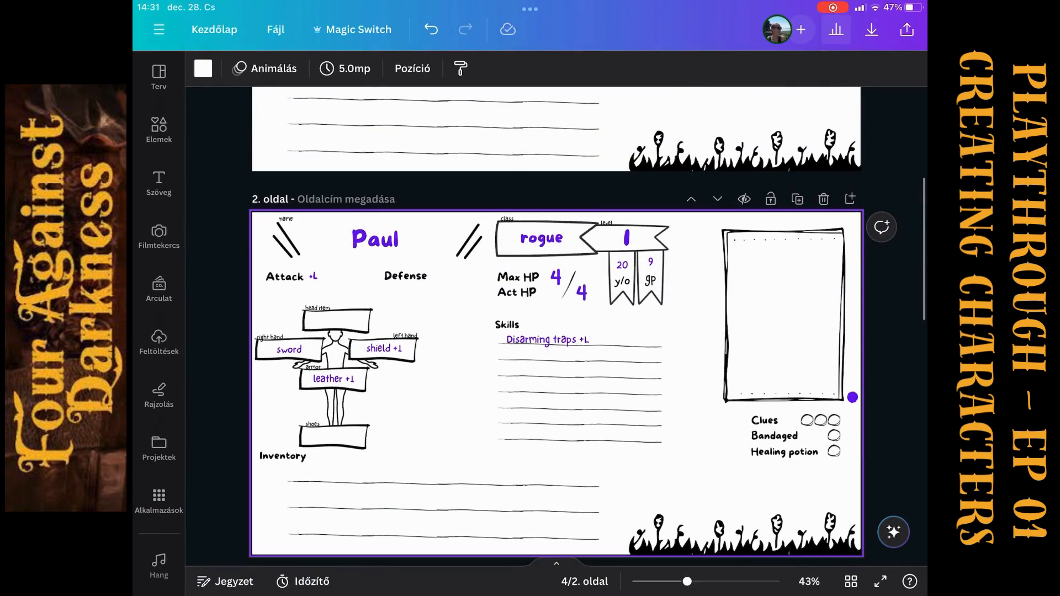
{"action": "left_click", "coordinate": [374, 239]}
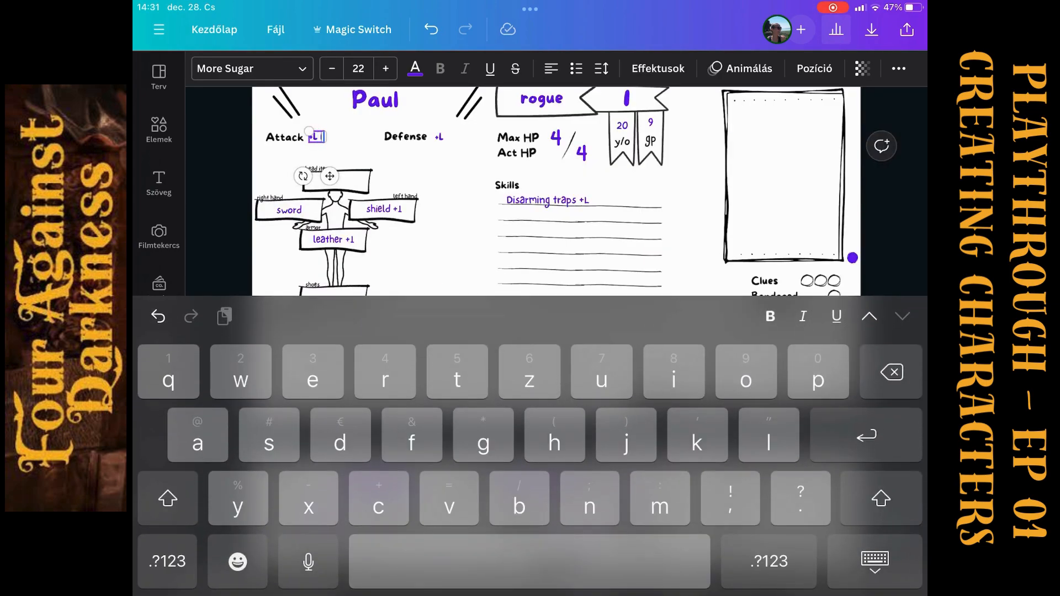
{"action": "type", "text": "(when outr"}
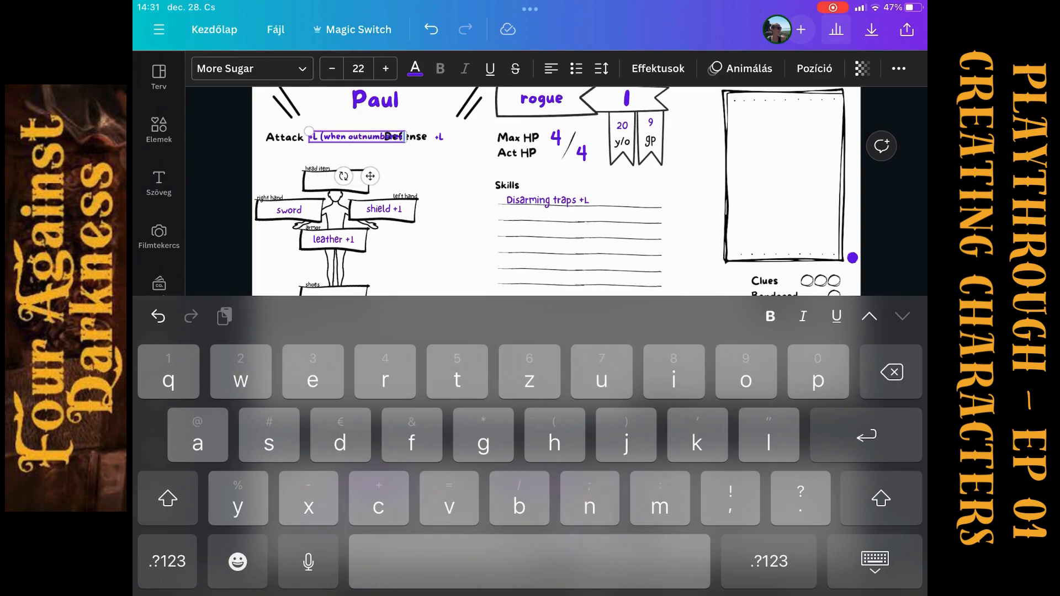
{"action": "key", "text": "backspace"}
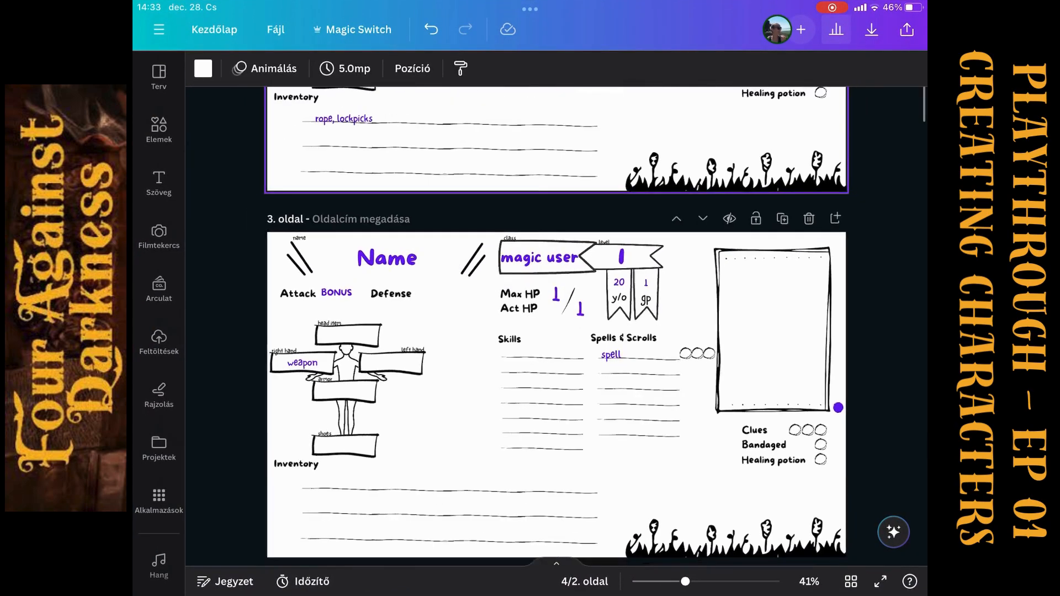
Replace the page 3 Name placeholder with Lenina
{"action": "left_click", "coordinate": [387, 258]}
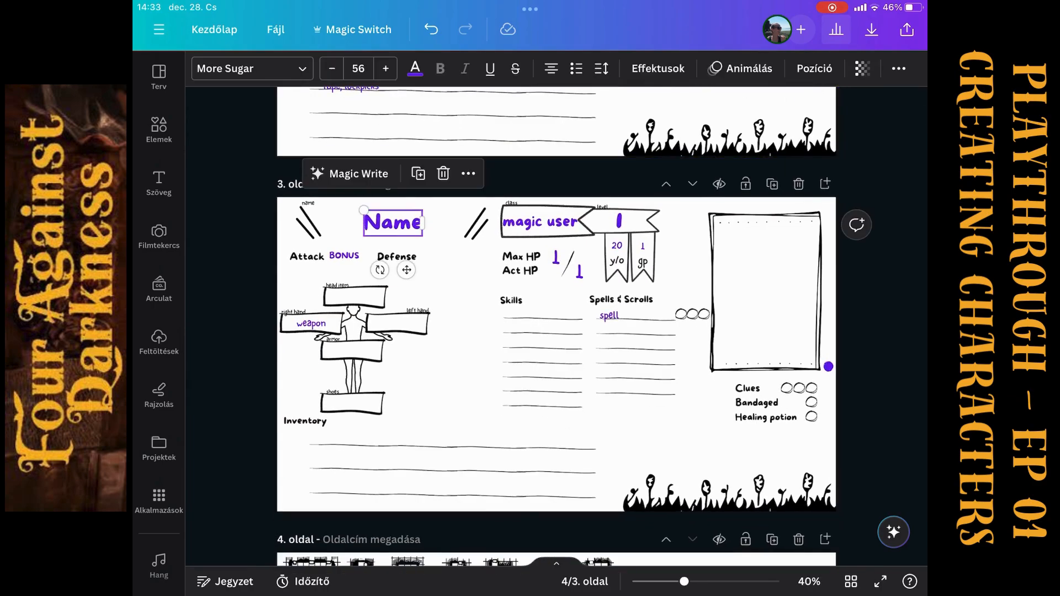
{"action": "type", "text": "Lenina"}
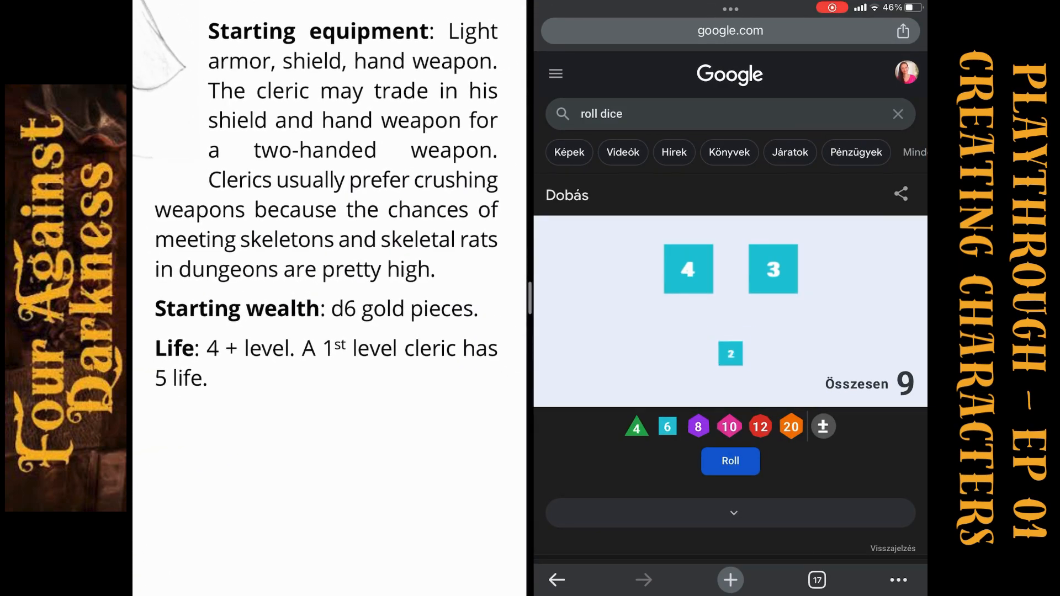
Reduce the dice roller to one d6 and roll for Lenina's gold
{"action": "left_click", "coordinate": [730, 461]}
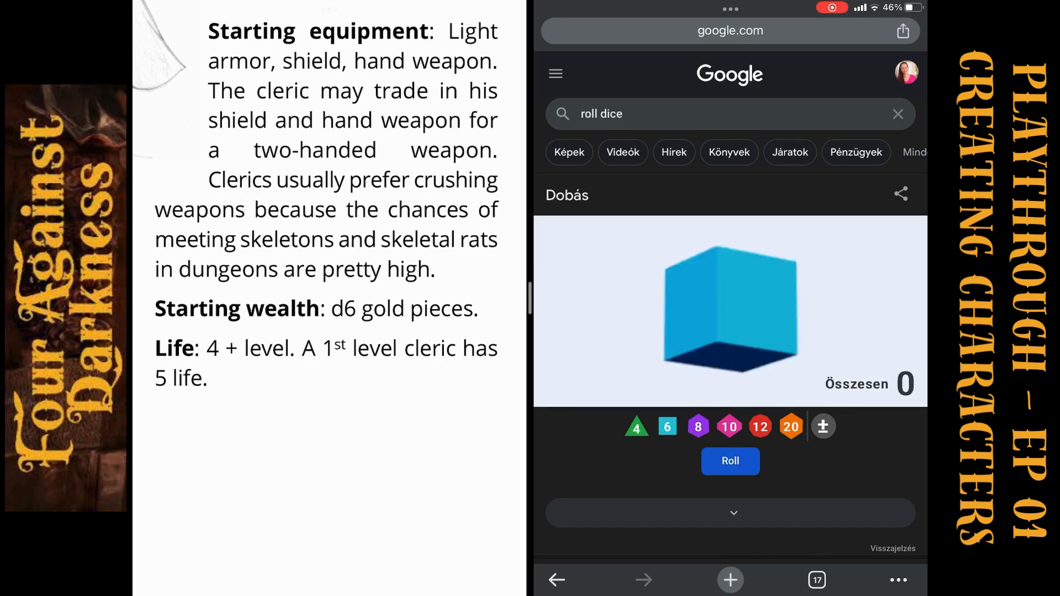
{"action": "left_click", "coordinate": [729, 461]}
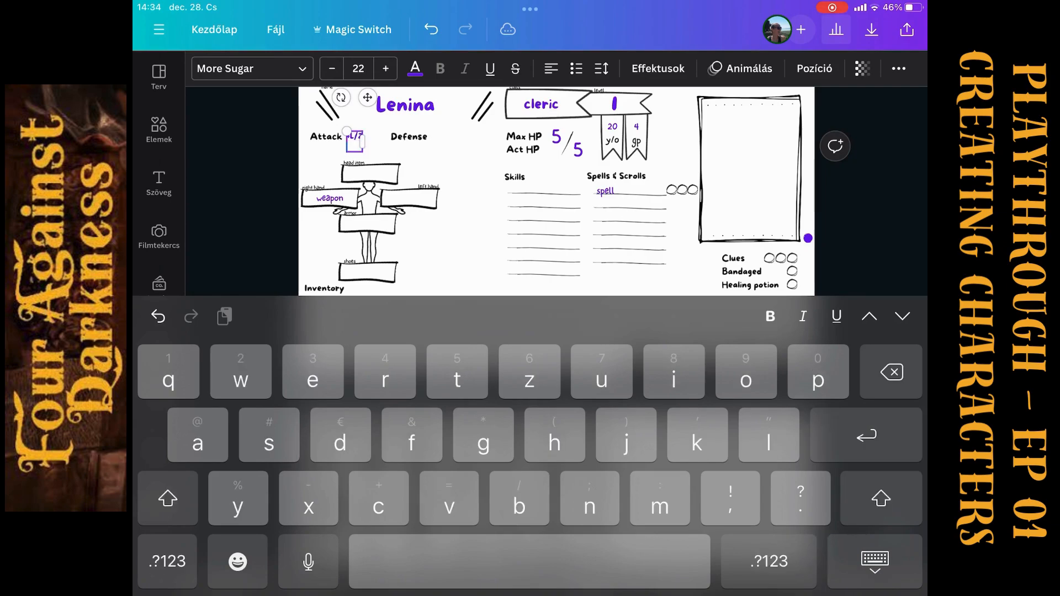
Add the '+L vs undead' note to Lenina's attack bonus line
{"action": "left_click", "coordinate": [167, 560]}
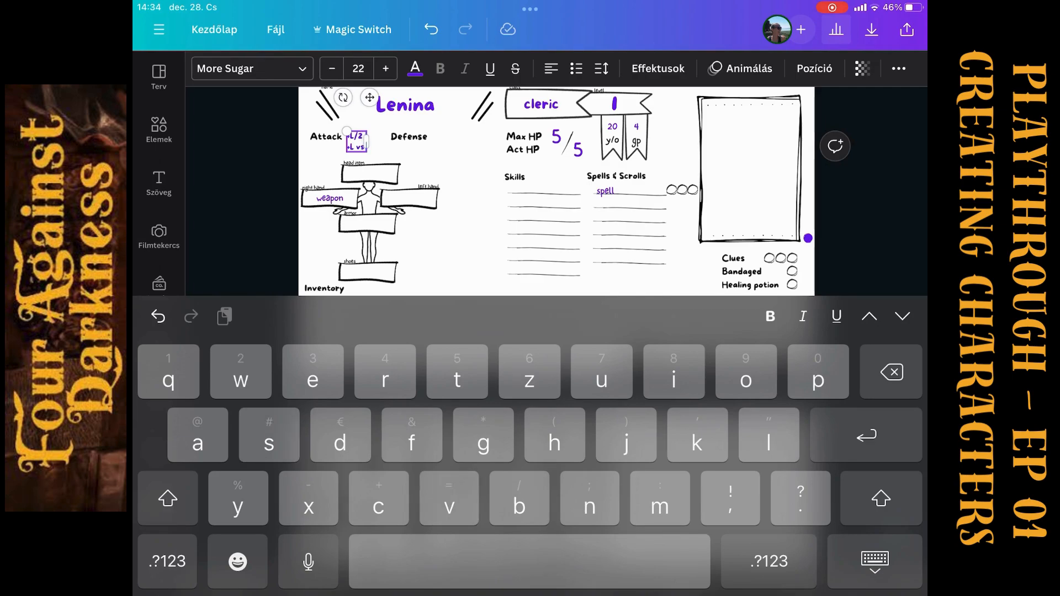
{"action": "type", "text": "und"}
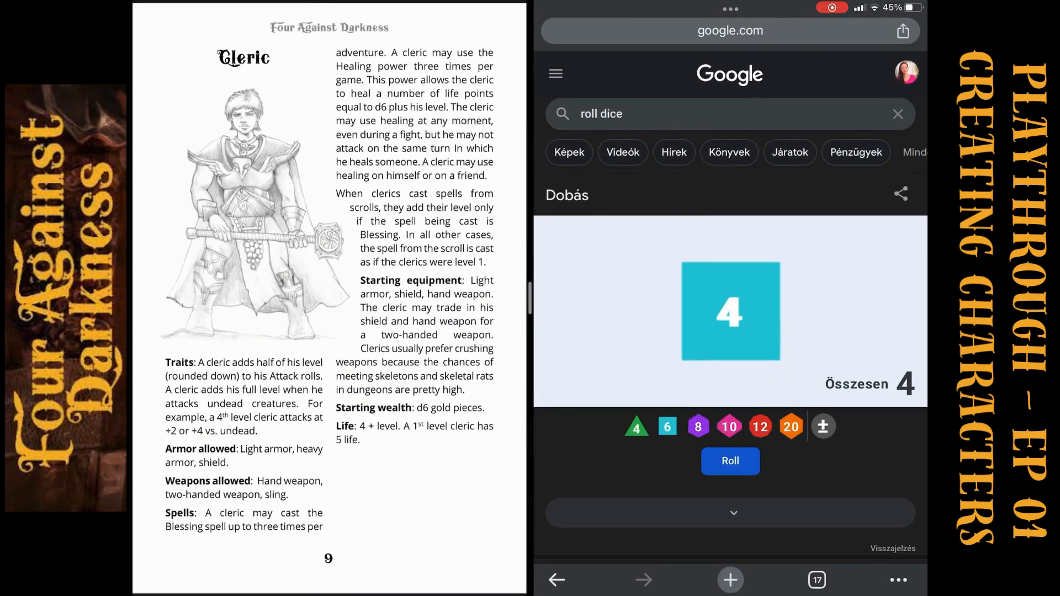
Type mace +1 into Lenina's hand boxes, add leather +1 armour and Blessing and Healing spells
{"action": "scroll", "scroll_direction": "down", "scroll_amount": 3}
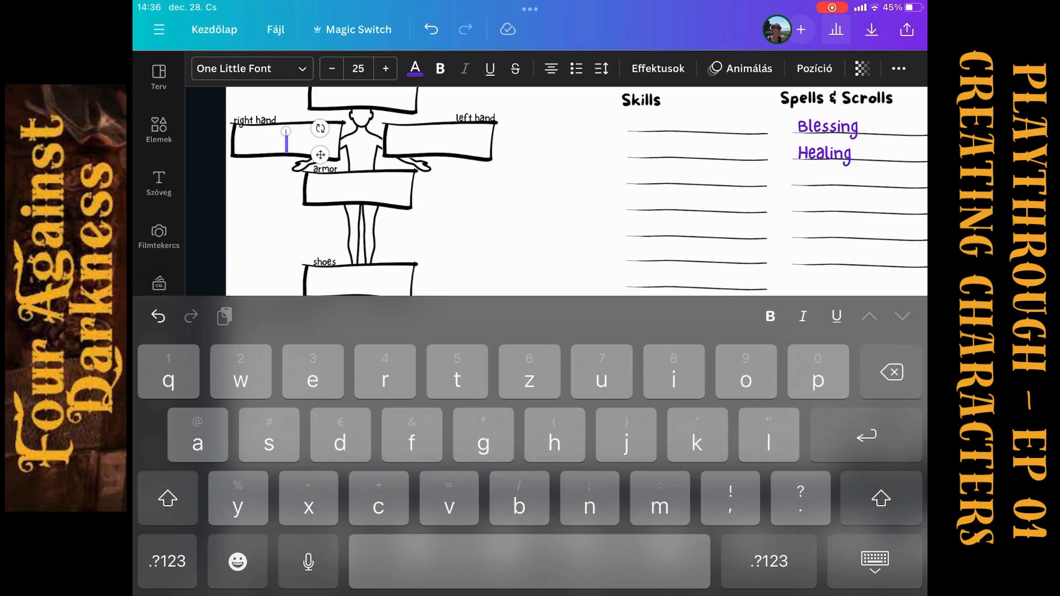
{"action": "type", "text": "mace"}
{"action": "left_click", "coordinate": [358, 188]}
{"action": "type", "text": "Leather +1"}
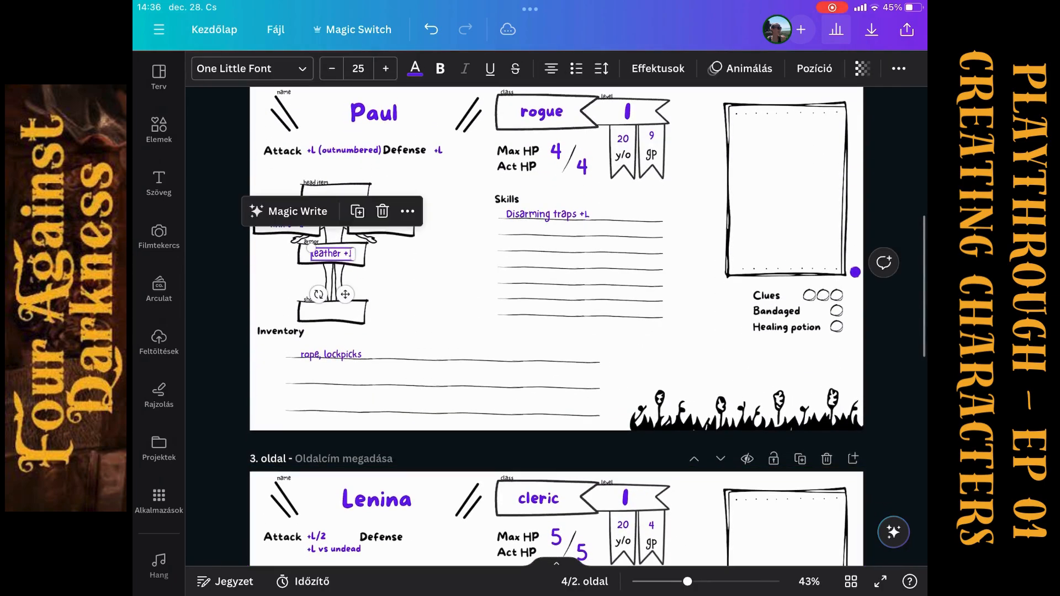
{"action": "scroll", "scroll_direction": "down", "scroll_amount": 3}
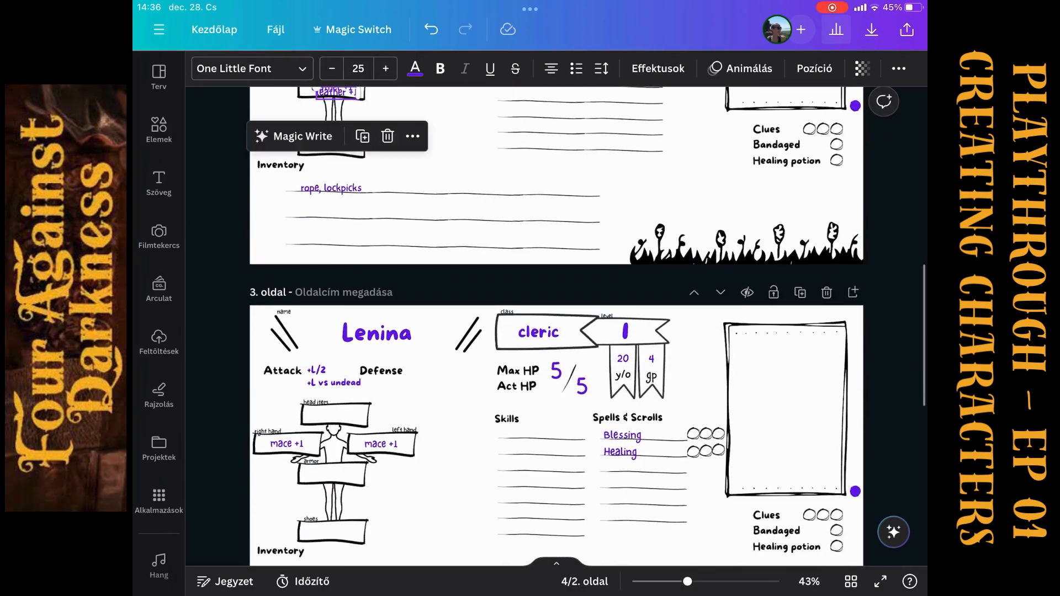
{"action": "scroll", "scroll_direction": "down", "scroll_amount": 3}
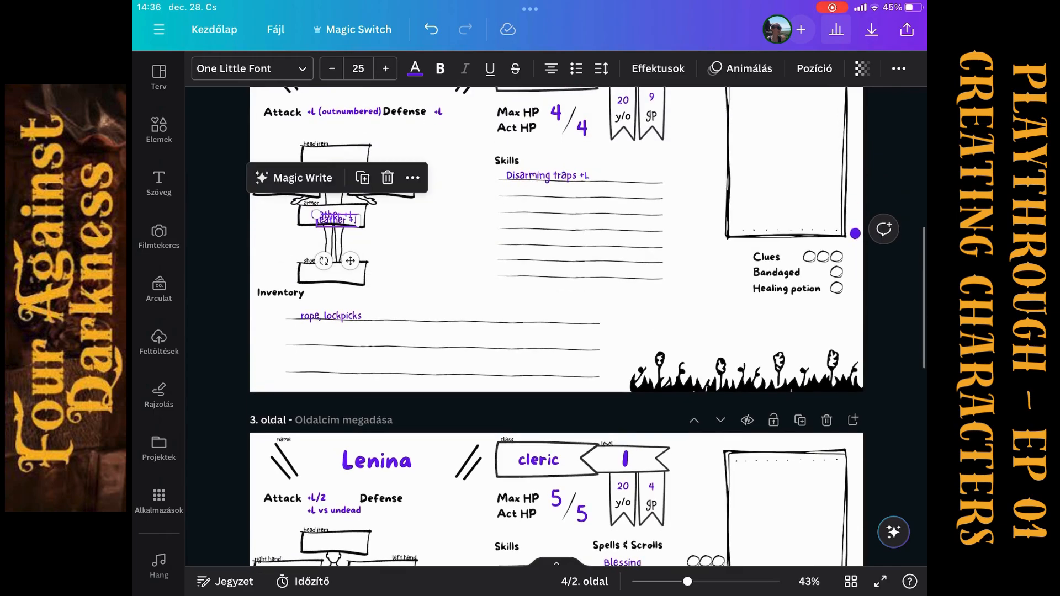
{"action": "scroll", "scroll_direction": "down", "scroll_amount": 3}
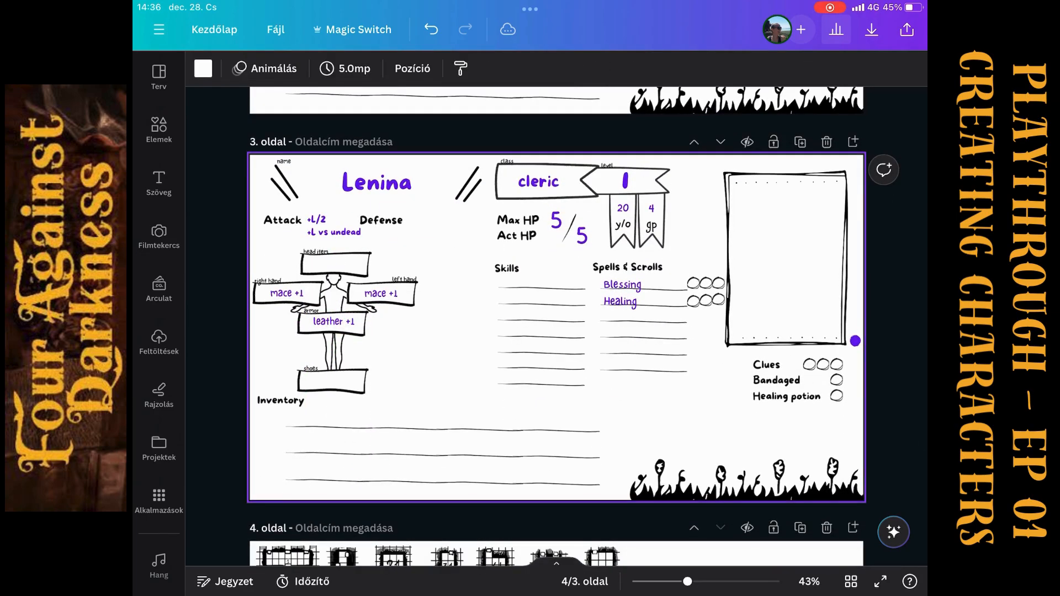
Zoom out, duplicate Lenina's page 3 as page 4, and select the name on the copy
{"action": "left_click_drag", "start_coordinate": [687, 581], "coordinate": [646, 582]}
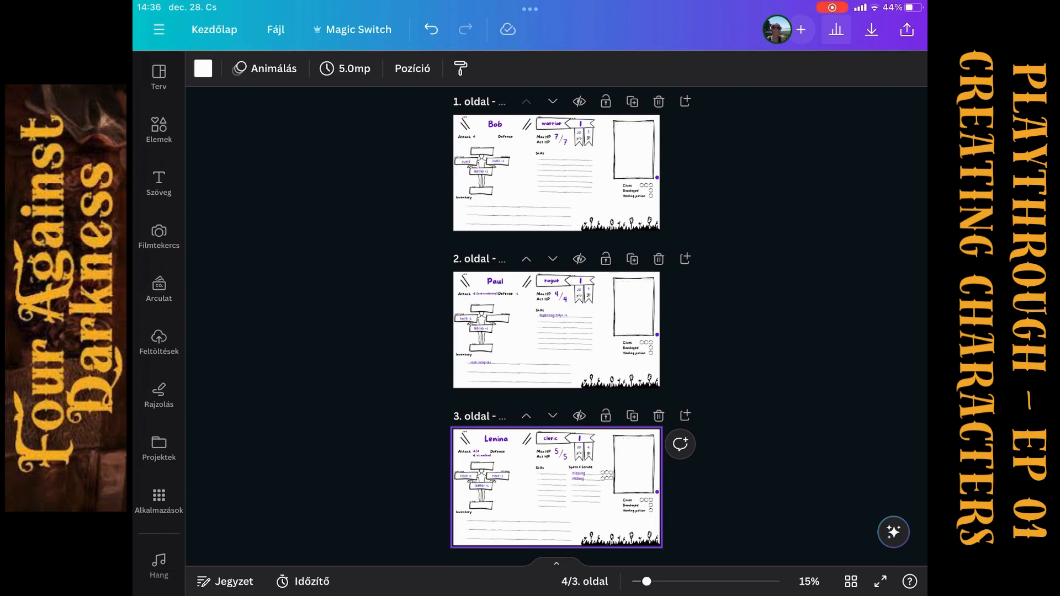
{"action": "scroll", "scroll_direction": "down", "scroll_amount": 3}
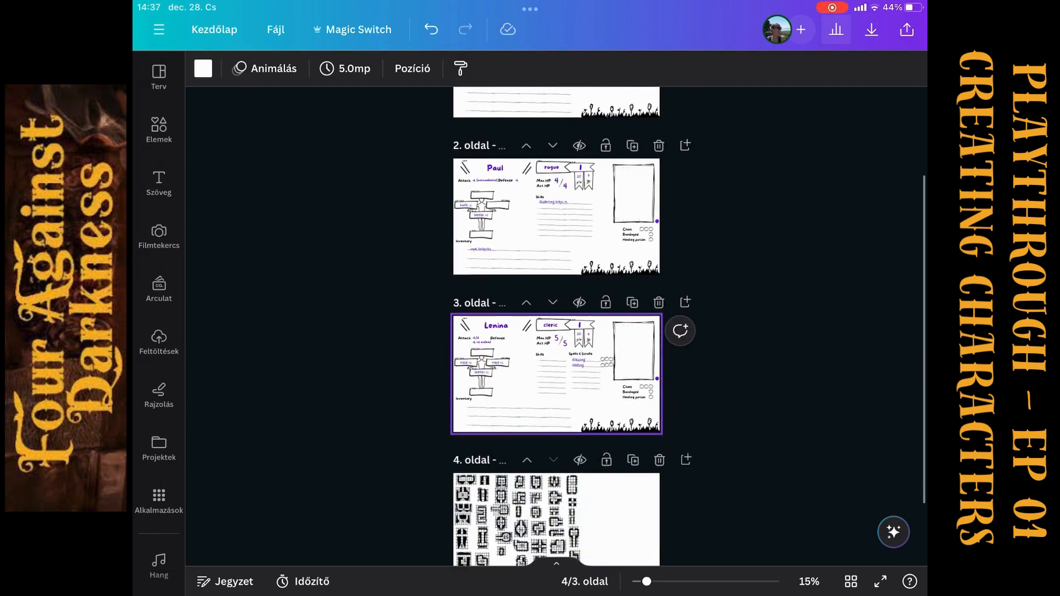
{"action": "scroll", "scroll_direction": "down", "scroll_amount": 3}
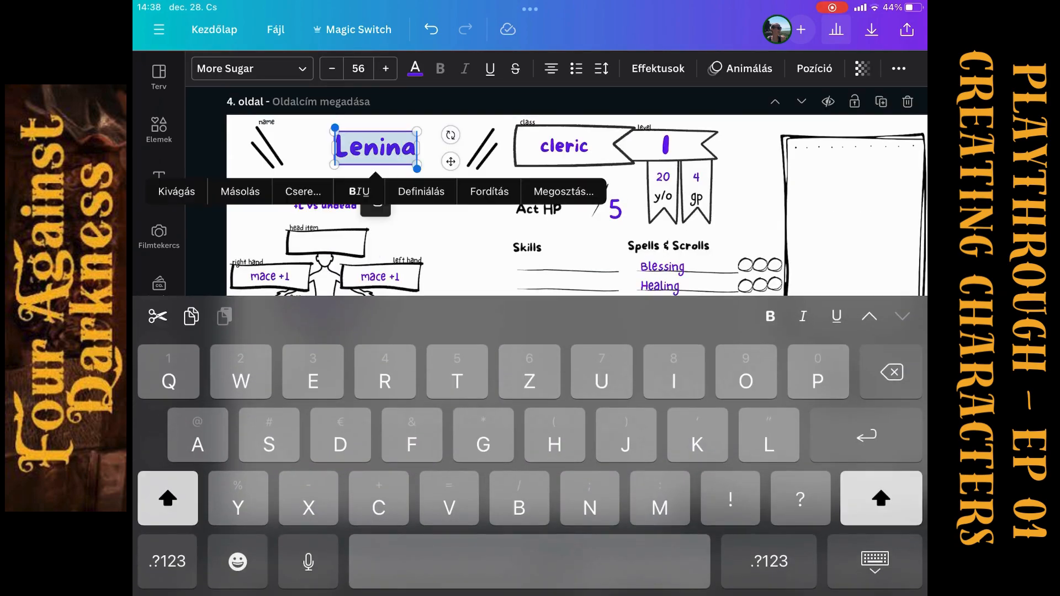
{"action": "left_click", "coordinate": [377, 498]}
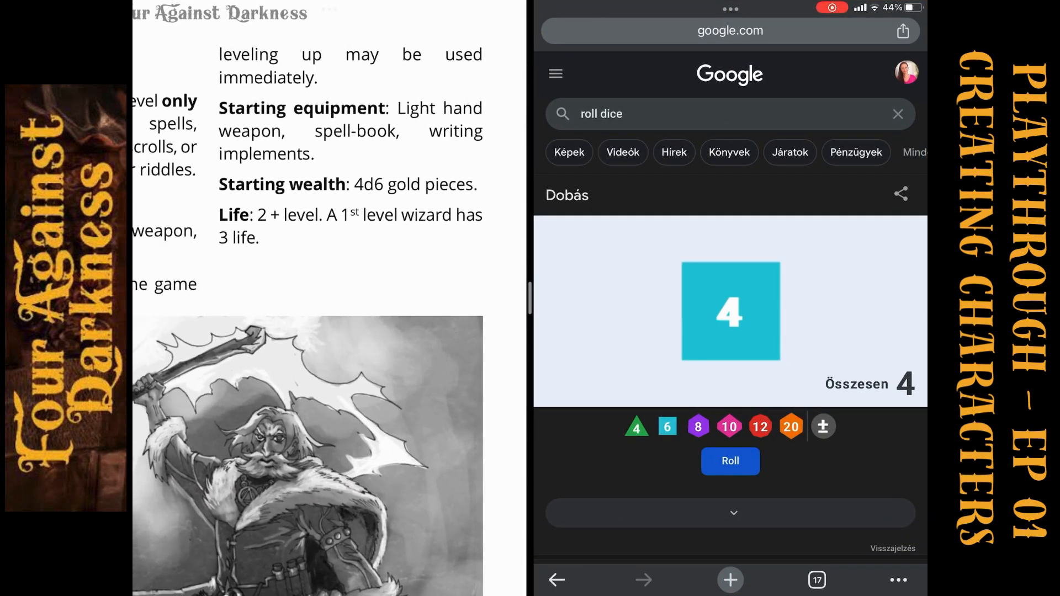
Roll 4d6 for Crystal's gold (total 13) and start editing her gold amount
{"action": "left_click", "coordinate": [730, 461]}
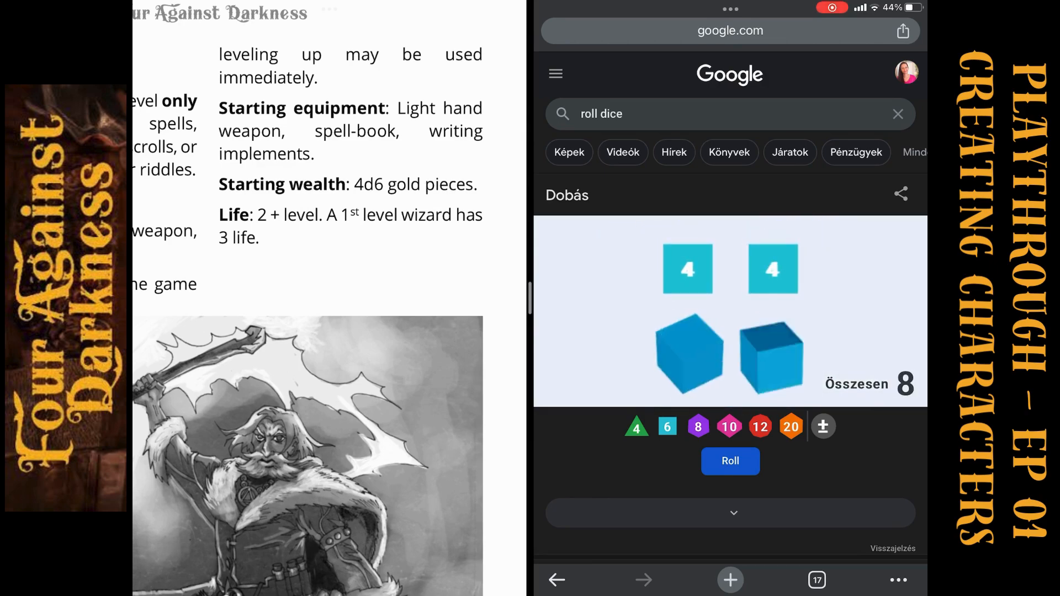
{"action": "left_click", "coordinate": [729, 461]}
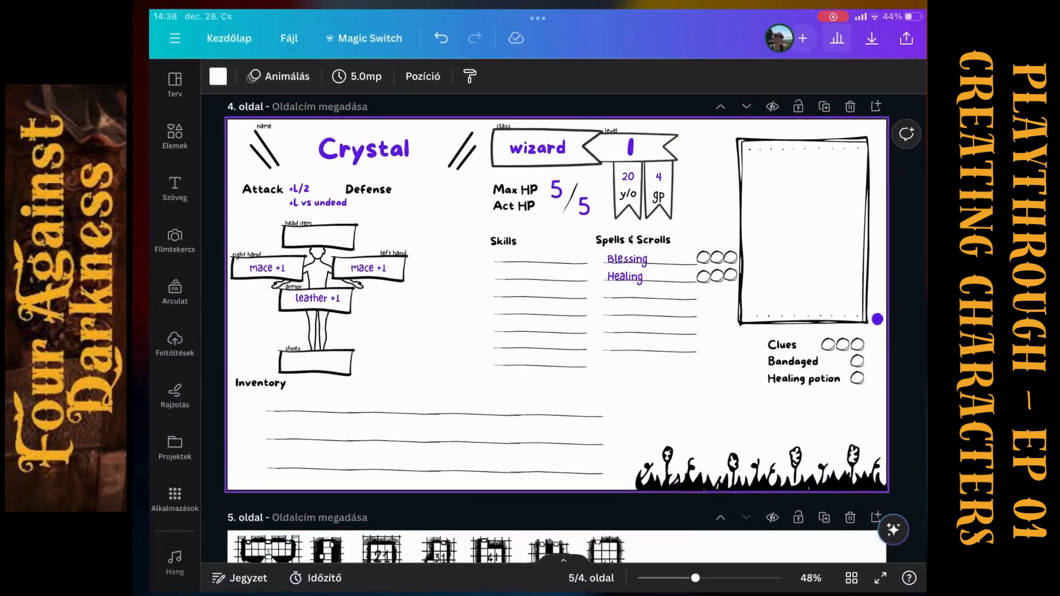
{"action": "left_click_drag", "start_coordinate": [696, 577], "coordinate": [743, 580]}
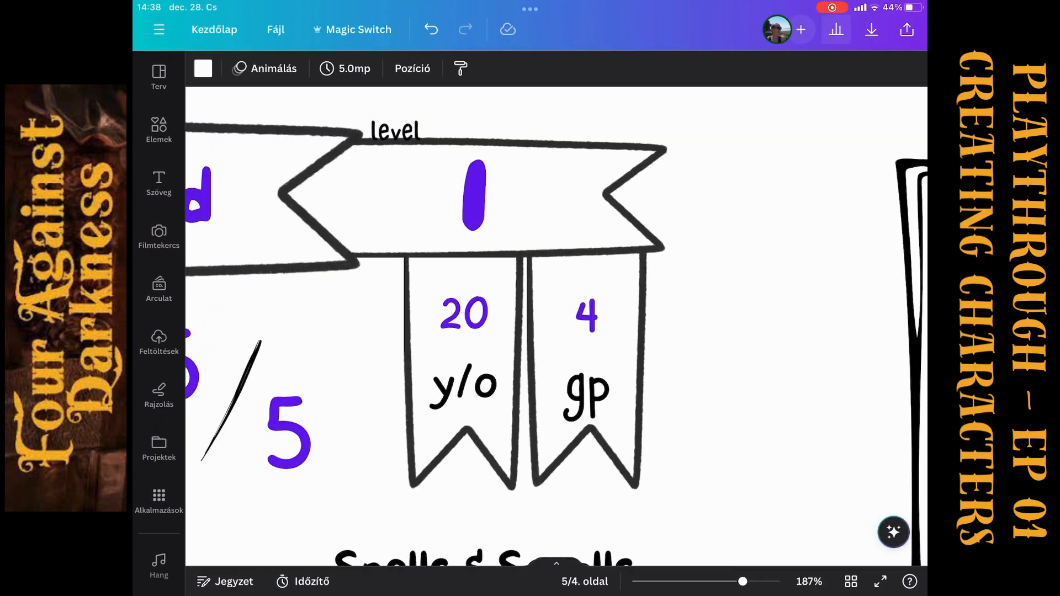
{"action": "double_click", "coordinate": [587, 190]}
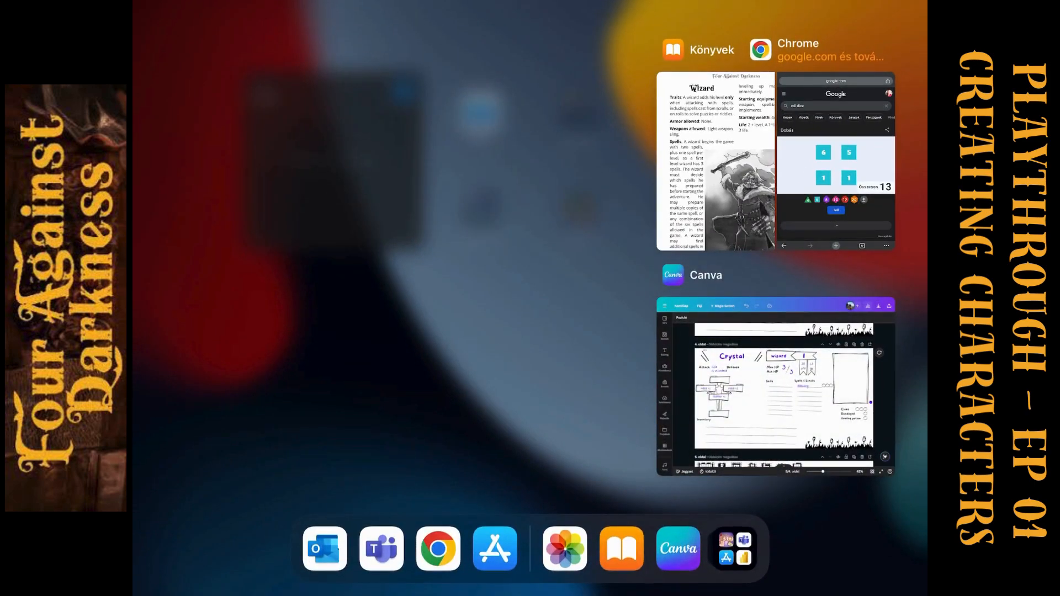
Back in Canva, set Crystal's right hand to dagger -1 and copy it to the inventory line
{"action": "left_click", "coordinate": [775, 389]}
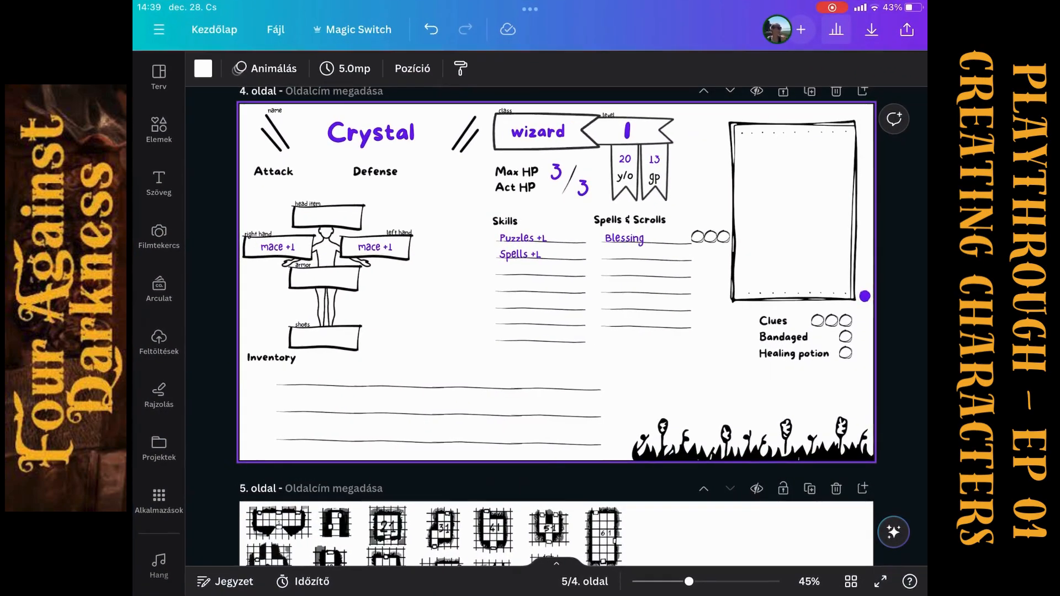
{"action": "left_click", "coordinate": [277, 247]}
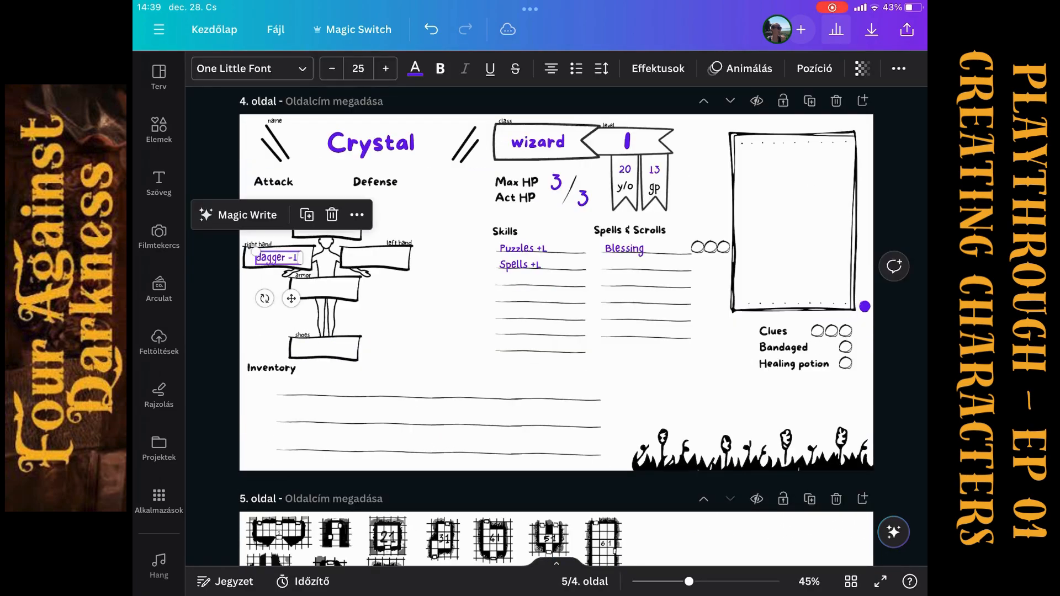
{"action": "left_click_drag", "start_coordinate": [274, 257], "coordinate": [314, 397]}
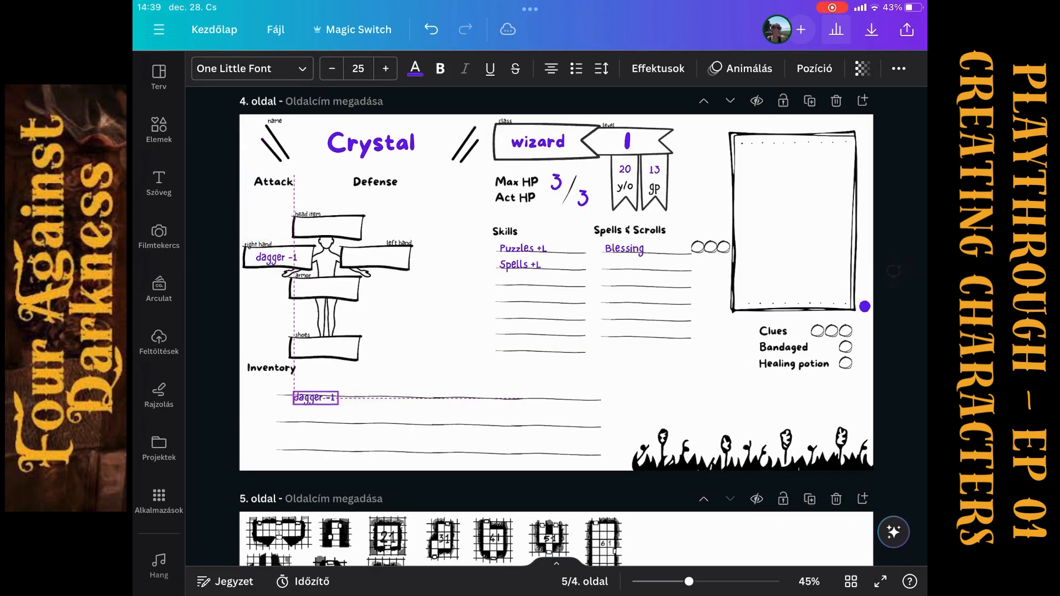
Replace the inventory text with 'Spellbook, writing implements'
{"action": "left_click", "coordinate": [316, 398]}
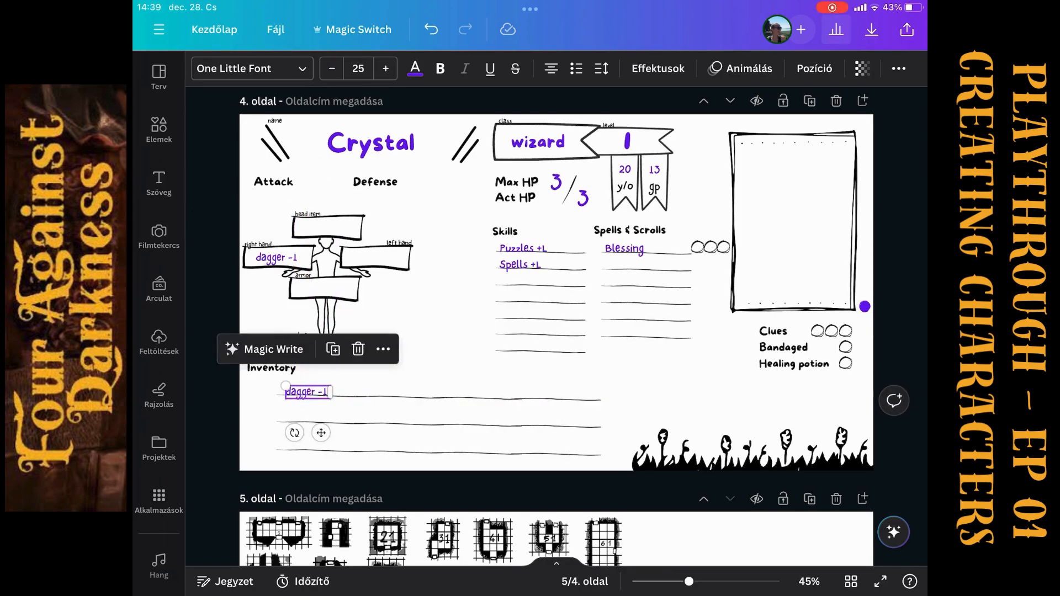
{"action": "double_click", "coordinate": [306, 392]}
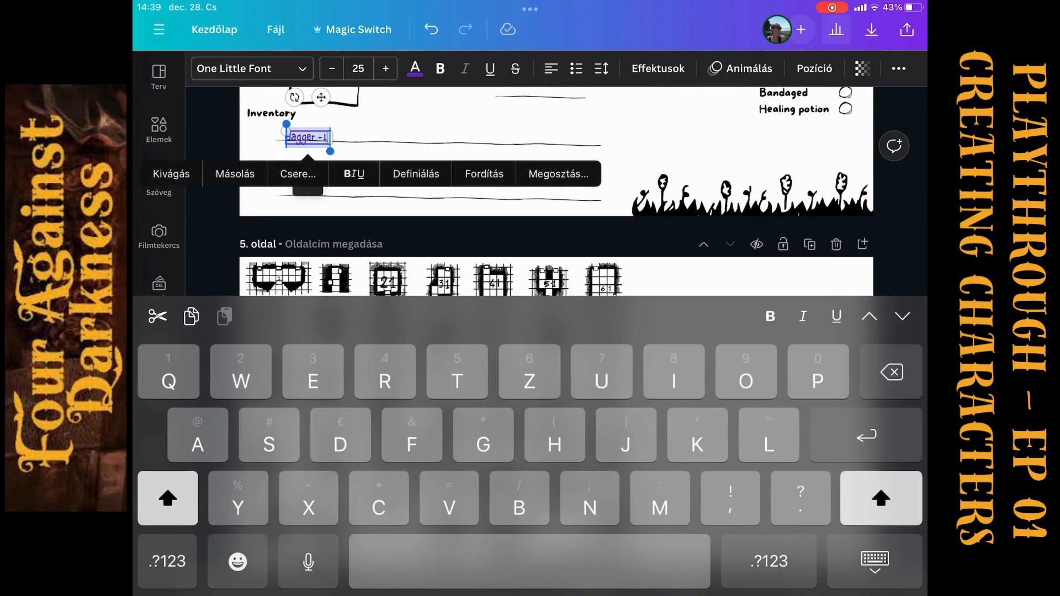
{"action": "type", "text": "Spellbook"}
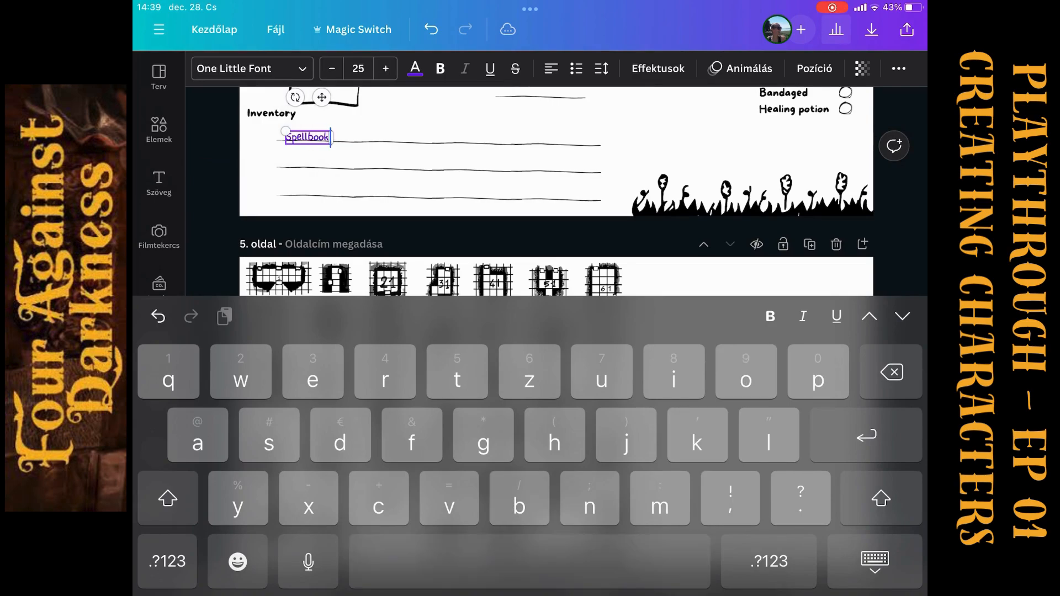
{"action": "type", "text": ", writing"}
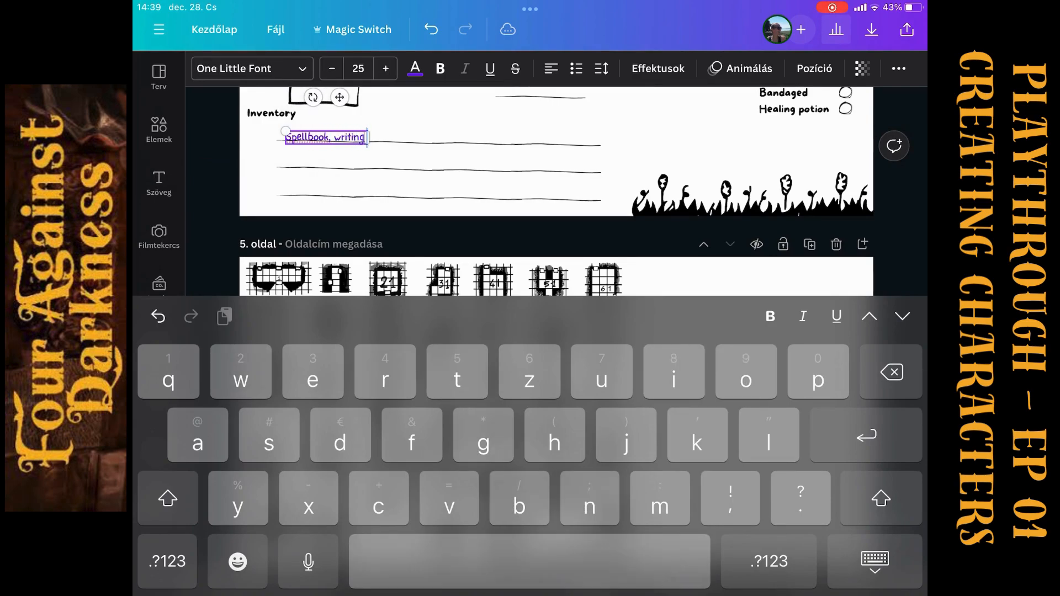
{"action": "type", "text": "implements"}
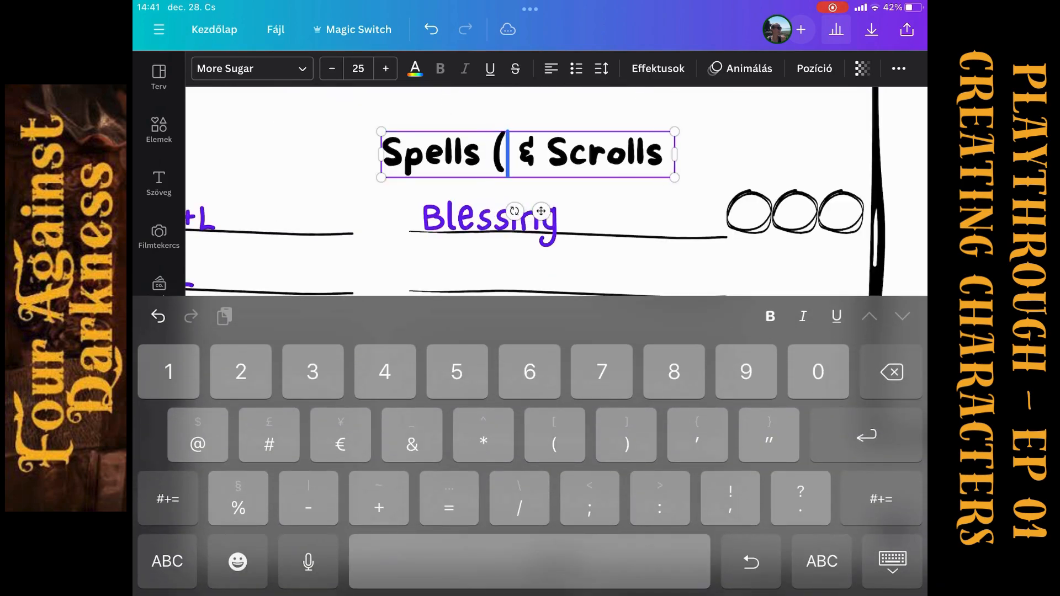
Insert '(2+L)' into Crystal's Spells & Scrolls heading and scroll the wizard spell rules
{"action": "type", "text": "2+"}
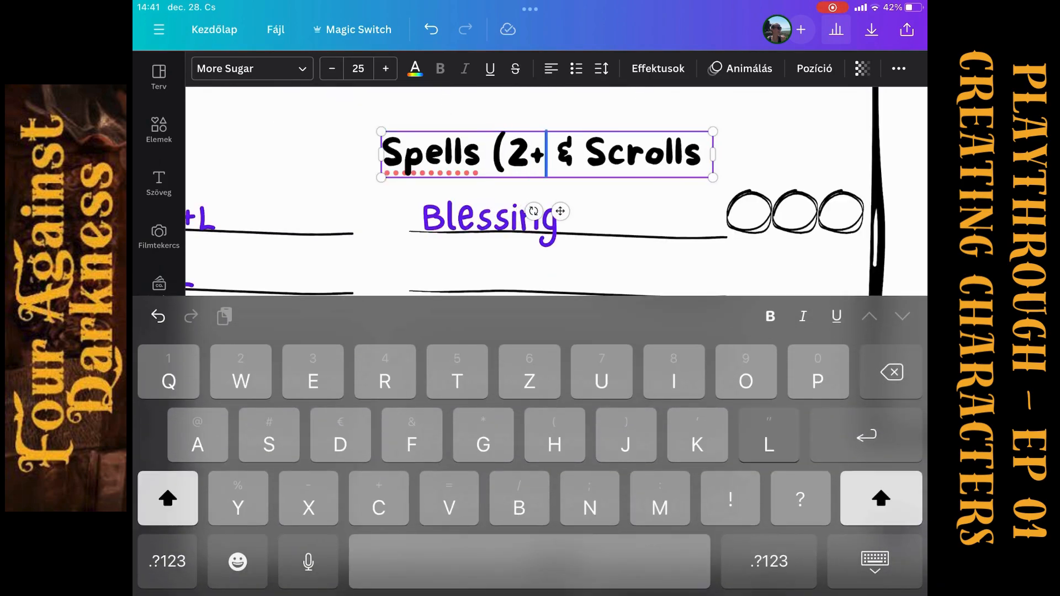
{"action": "type", "text": "L"}
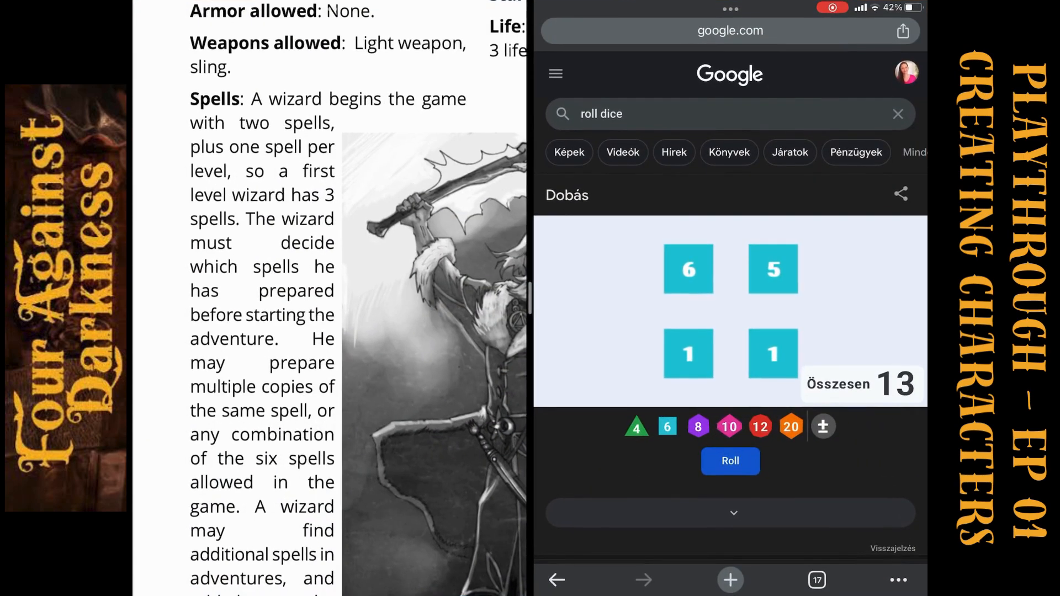
{"action": "scroll", "scroll_direction": "down", "scroll_amount": 3}
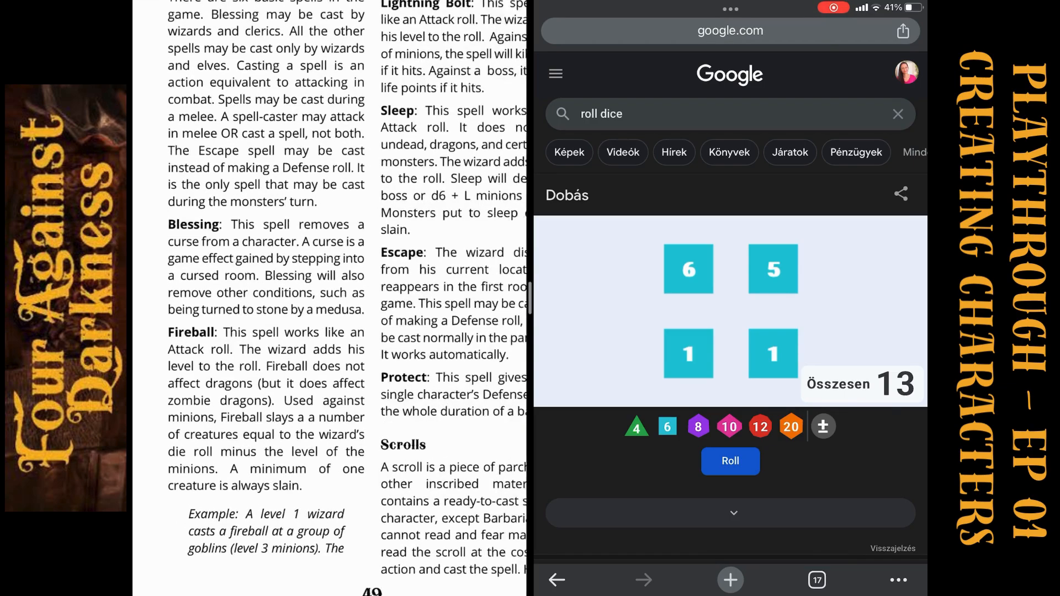
{"action": "scroll", "scroll_direction": "down", "scroll_amount": 3}
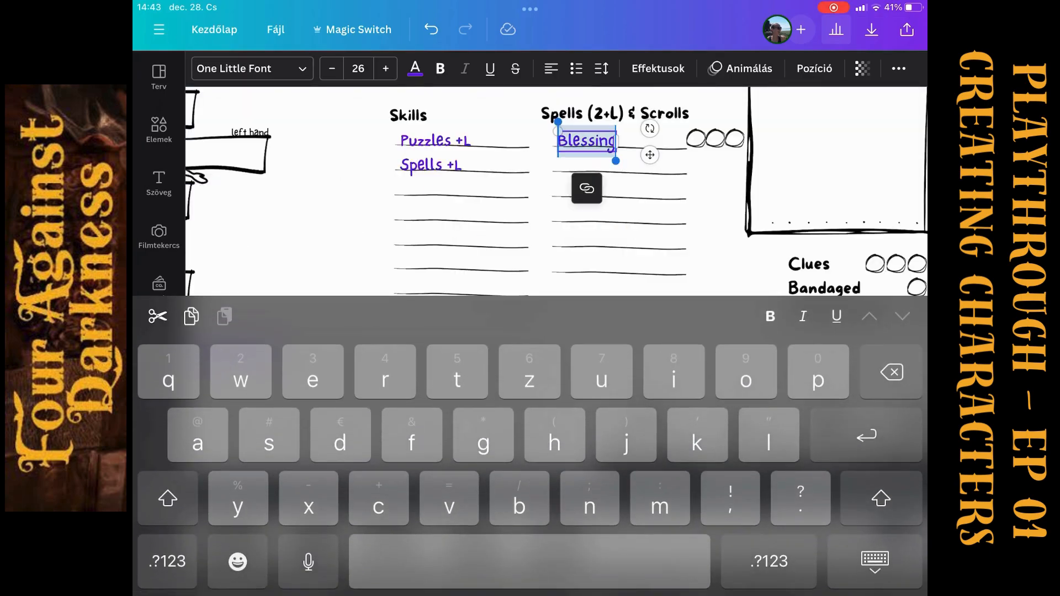
Change Crystal's spell to Fireball, add Sleep, and remove the extra Fireball entry
{"action": "type", "text": "Fired"}
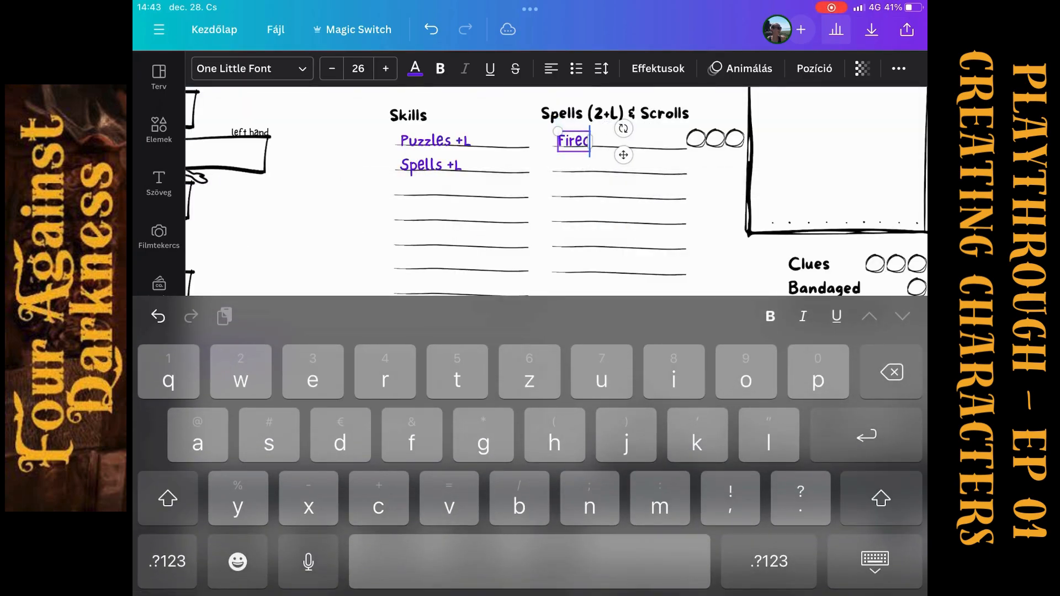
{"action": "type", "text": "ball"}
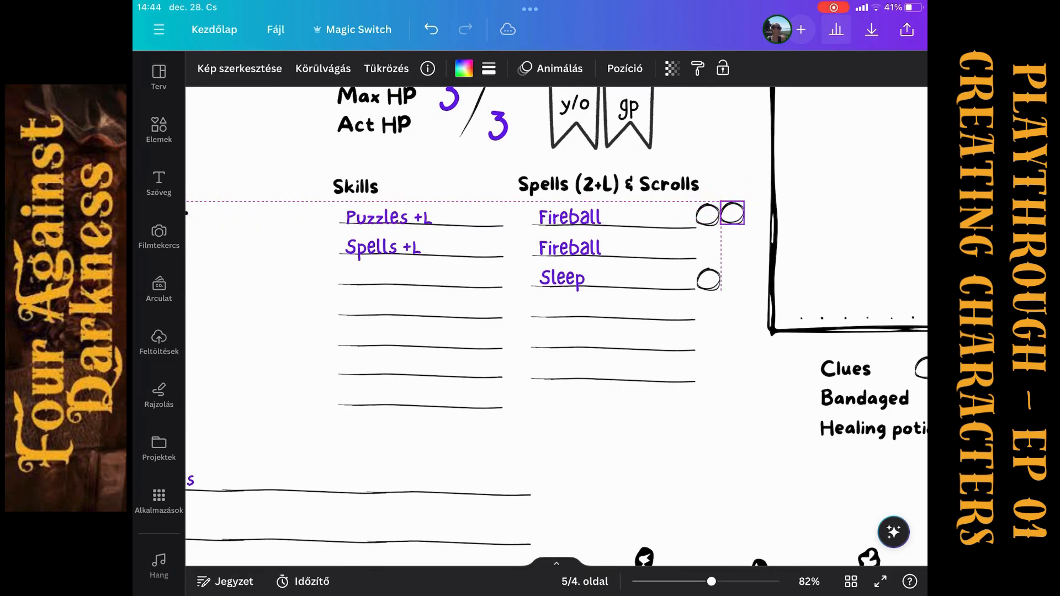
{"action": "left_click", "coordinate": [730, 215]}
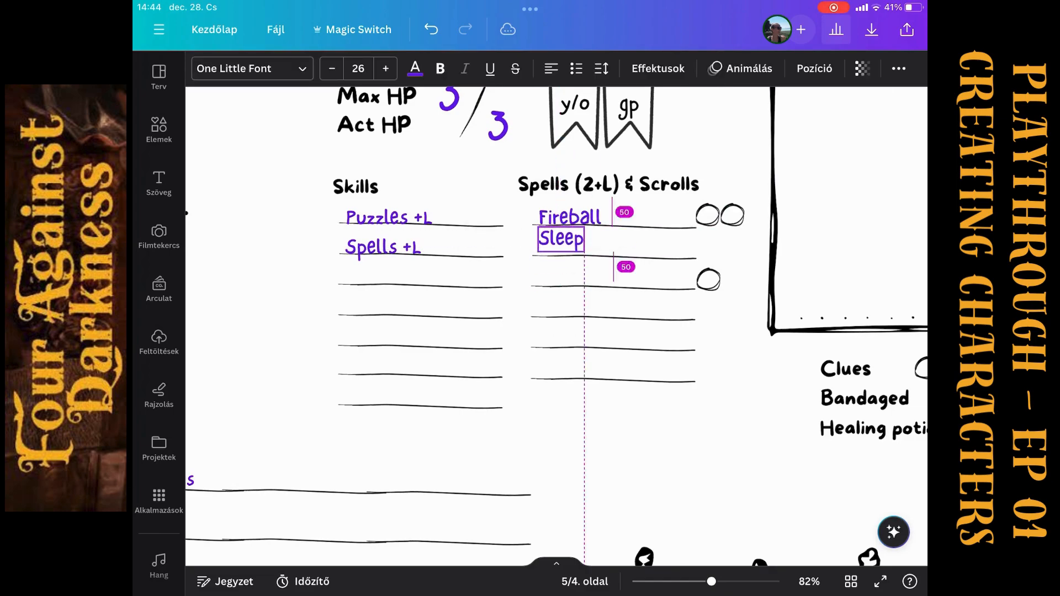
{"action": "left_click", "coordinate": [708, 278]}
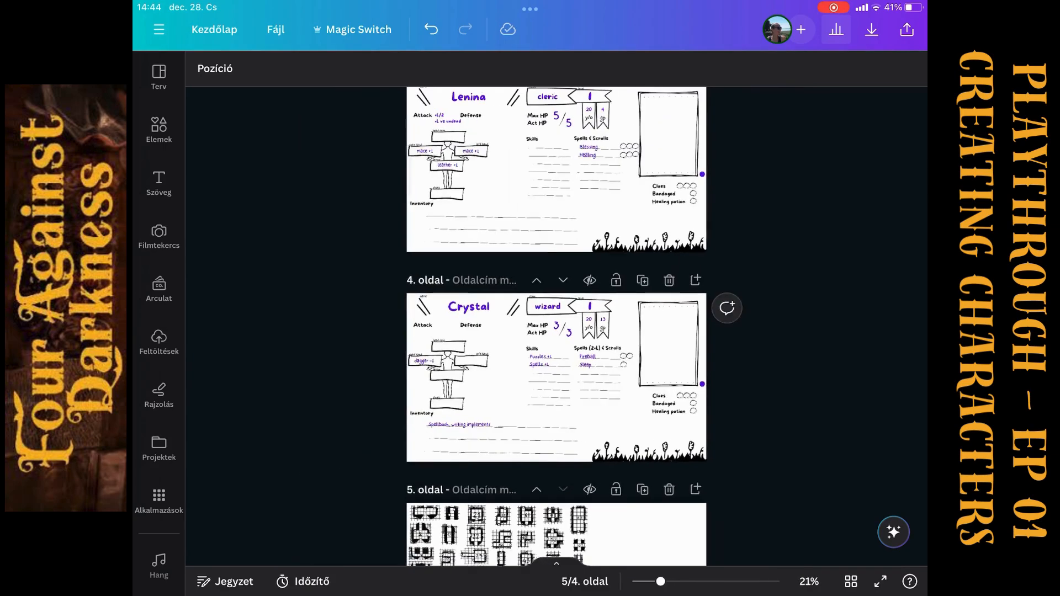
Give Paul a lantern in his left hand and scroll through all sheets to the map tiles page
{"action": "scroll", "scroll_direction": "down", "scroll_amount": 3}
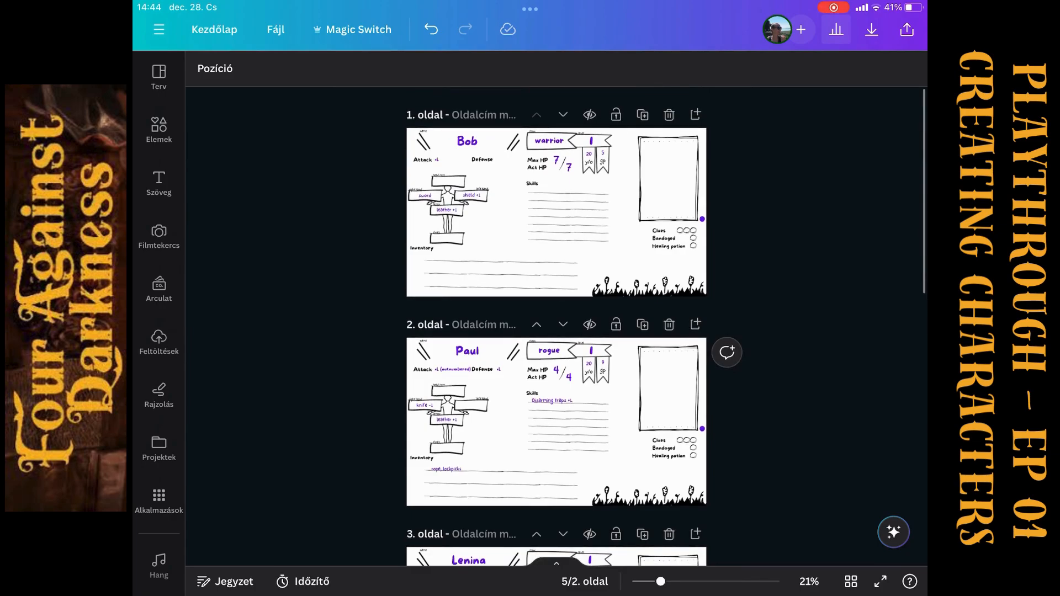
{"action": "scroll", "scroll_direction": "down", "scroll_amount": 3}
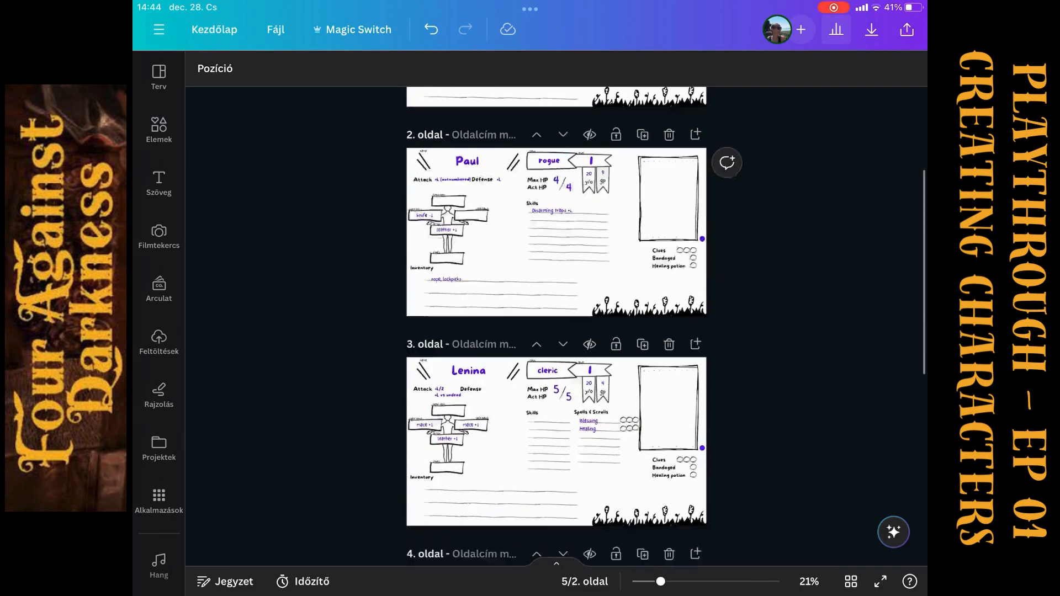
{"action": "scroll", "scroll_direction": "down", "scroll_amount": 3}
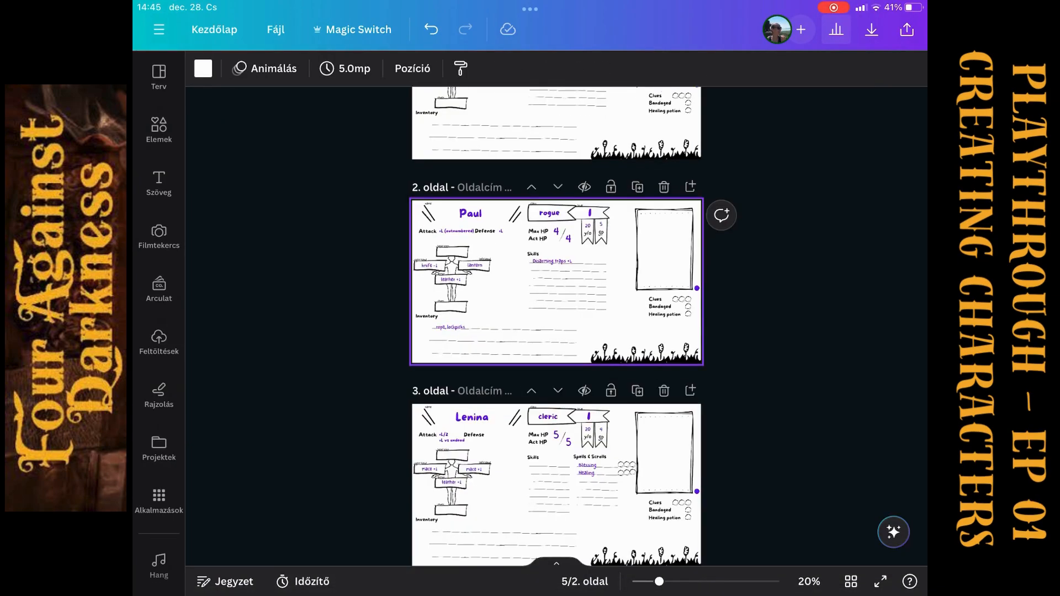
{"action": "scroll", "scroll_direction": "down", "scroll_amount": 3}
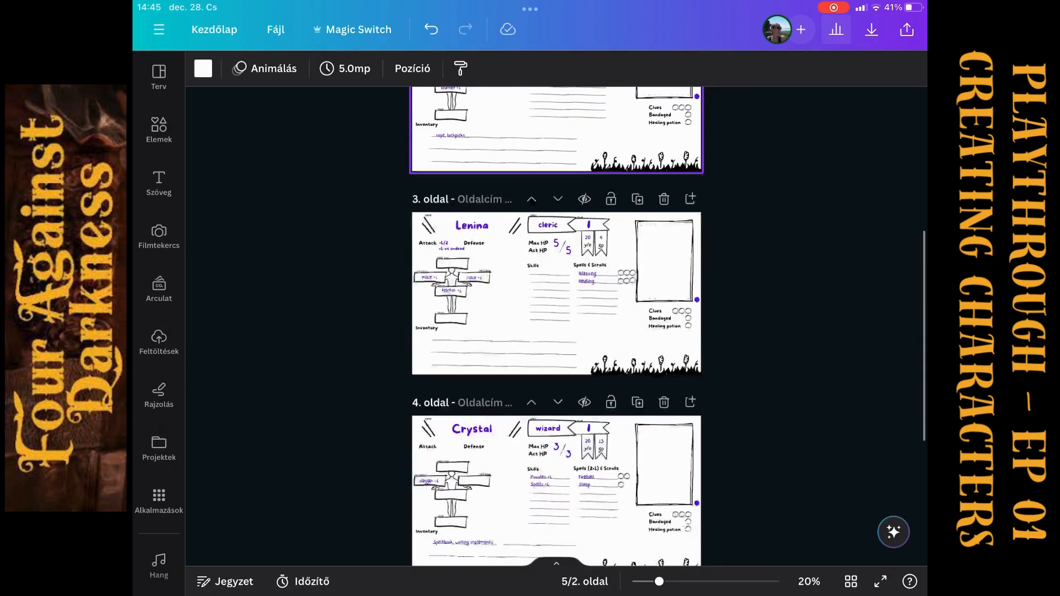
{"action": "scroll", "scroll_direction": "down", "scroll_amount": 3}
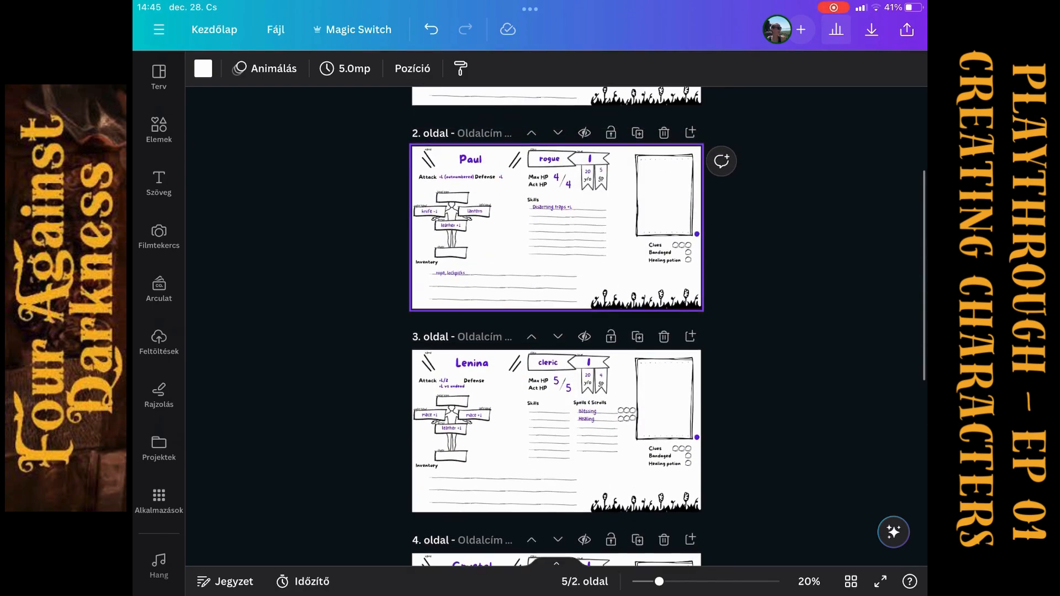
{"action": "scroll", "scroll_direction": "down", "scroll_amount": 3}
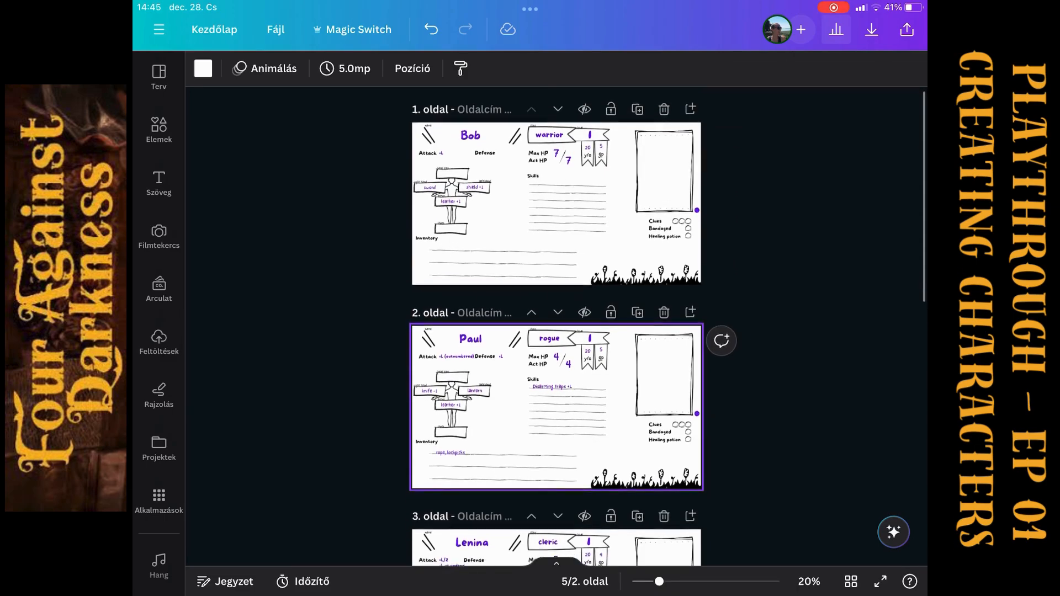
{"action": "scroll", "scroll_direction": "down", "scroll_amount": 3}
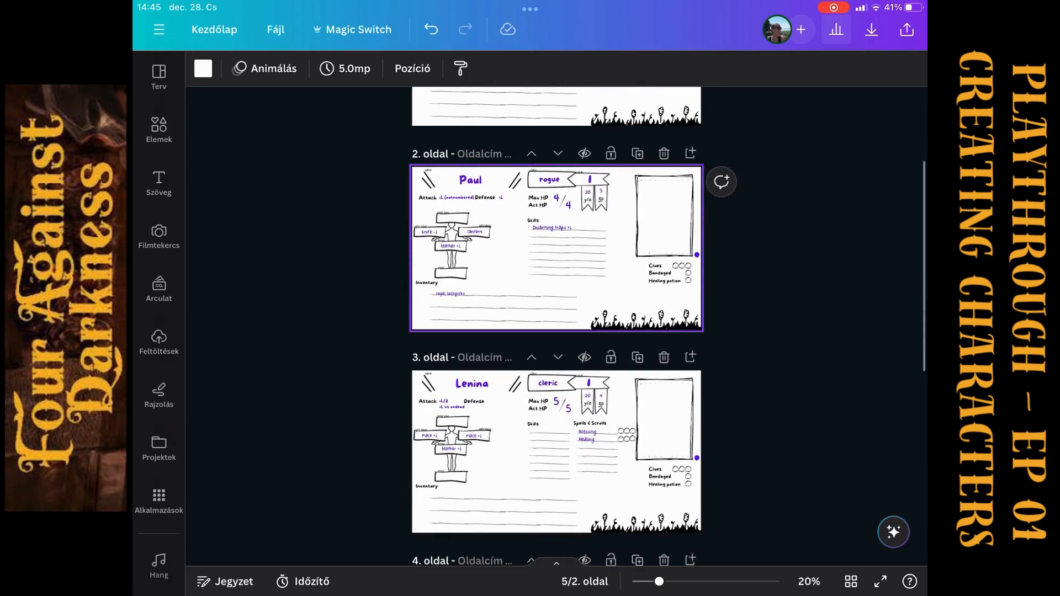
{"action": "scroll", "scroll_direction": "down", "scroll_amount": 3}
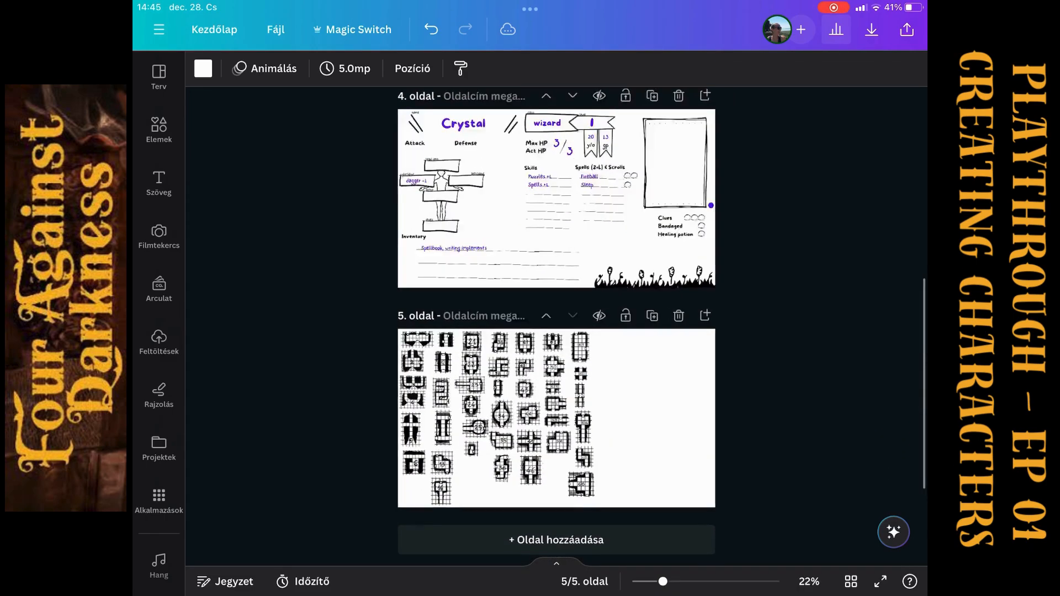